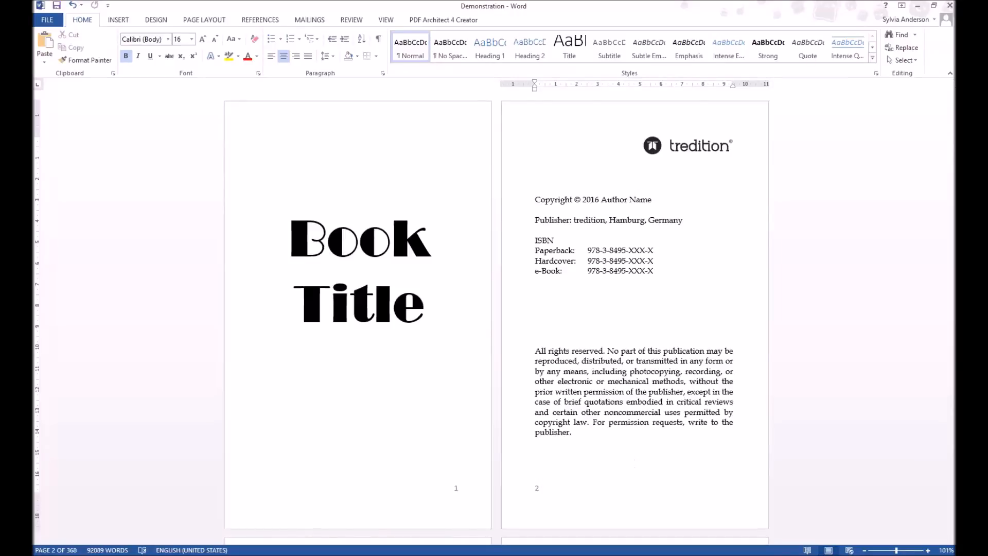
Review the title page and scroll through the manuscript to locate the page numbers to cover
{"action": "left_click", "coordinate": [635, 466]}
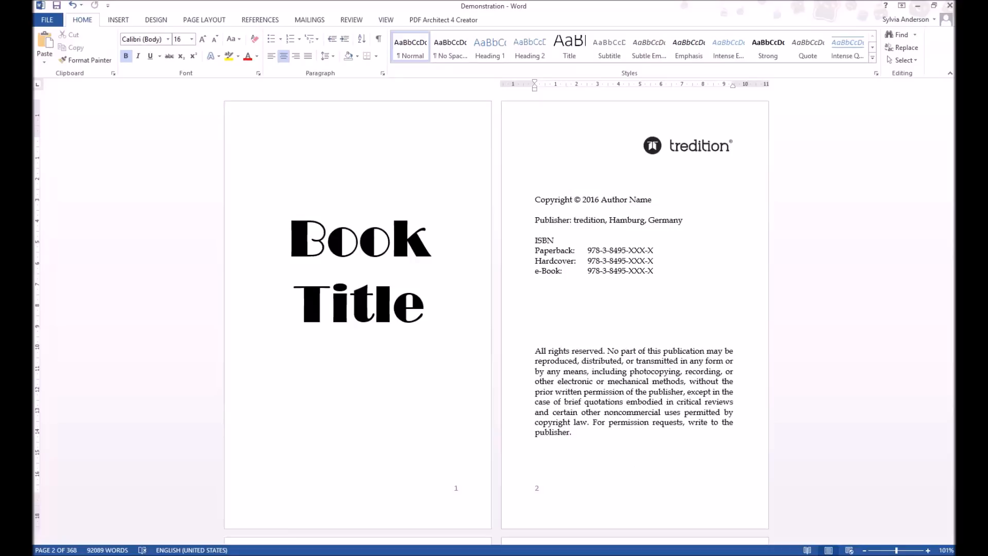
{"action": "left_click", "coordinate": [635, 466]}
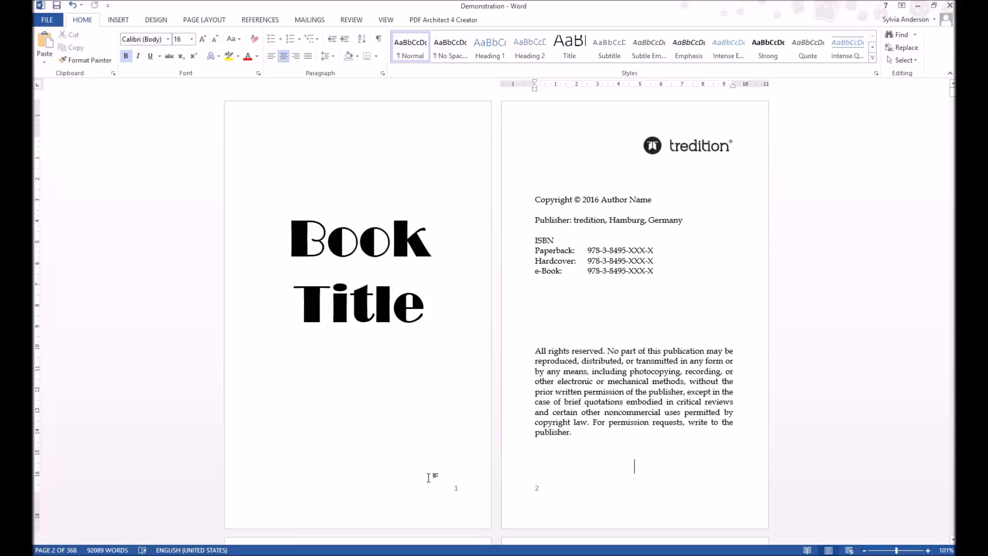
{"action": "scroll", "scroll_direction": "up", "scroll_amount": 3}
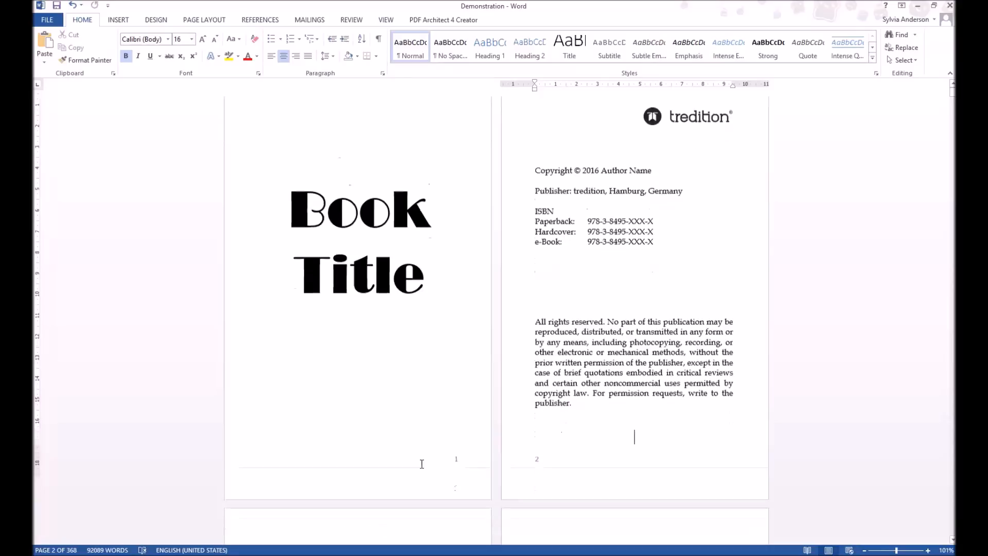
{"action": "scroll", "scroll_direction": "down", "scroll_amount": 3}
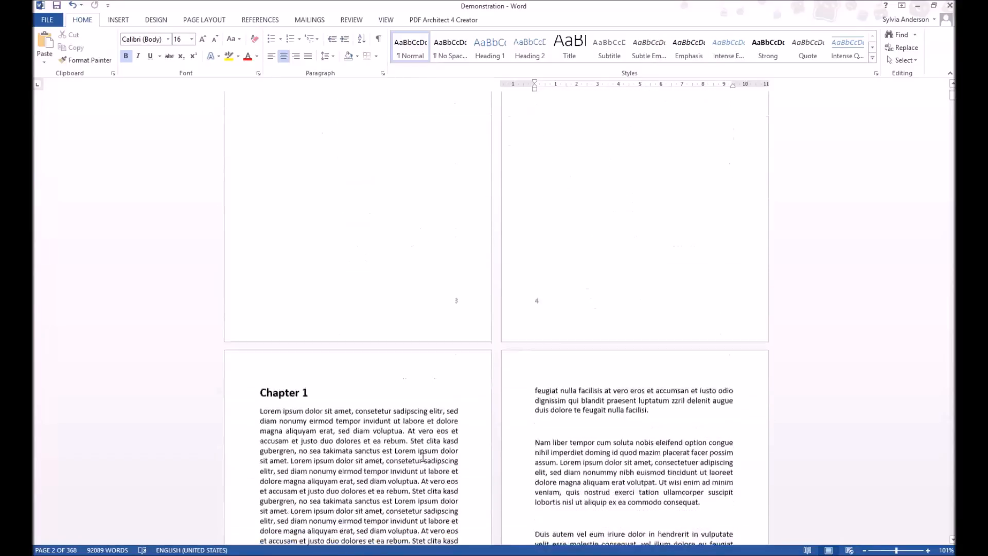
{"action": "scroll", "scroll_direction": "down", "scroll_amount": 3}
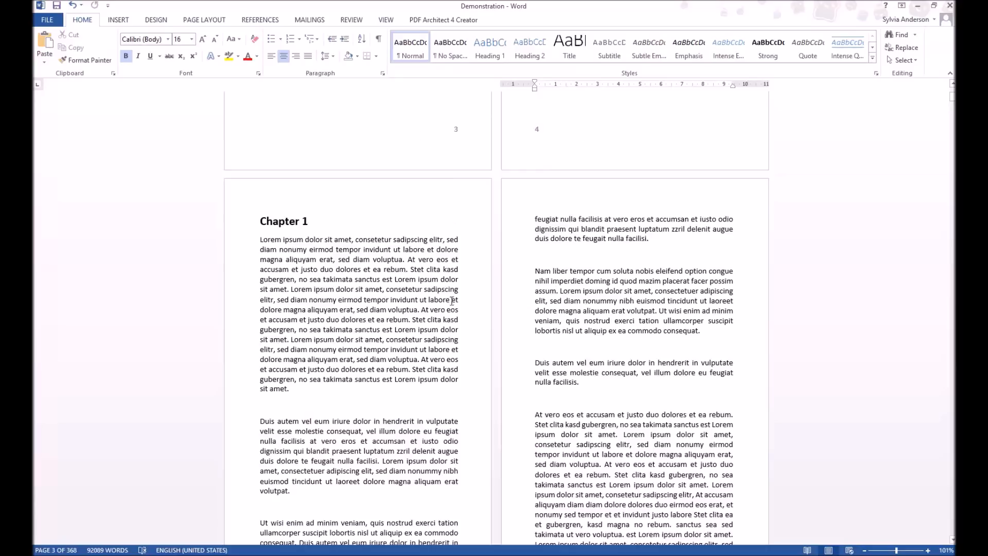
{"action": "scroll", "scroll_direction": "down", "scroll_amount": 3}
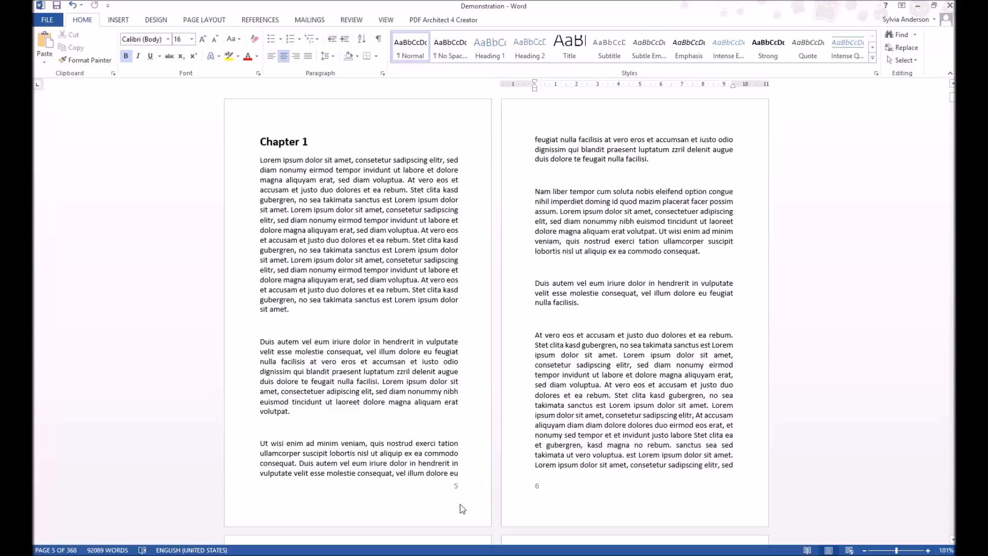
{"action": "mouse_move", "coordinate": [424, 505]}
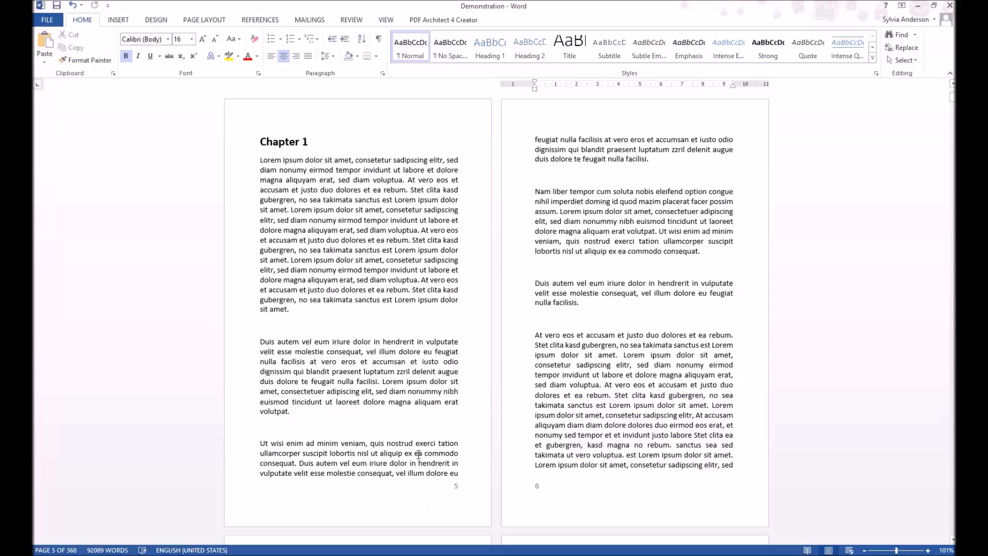
{"action": "scroll", "scroll_direction": "up", "scroll_amount": 3}
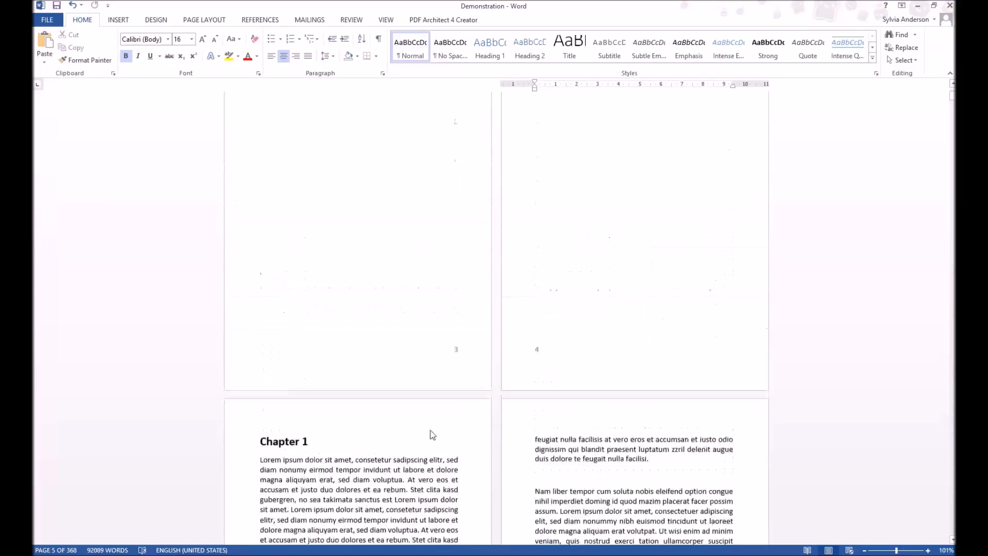
{"action": "scroll", "scroll_direction": "up", "scroll_amount": 3}
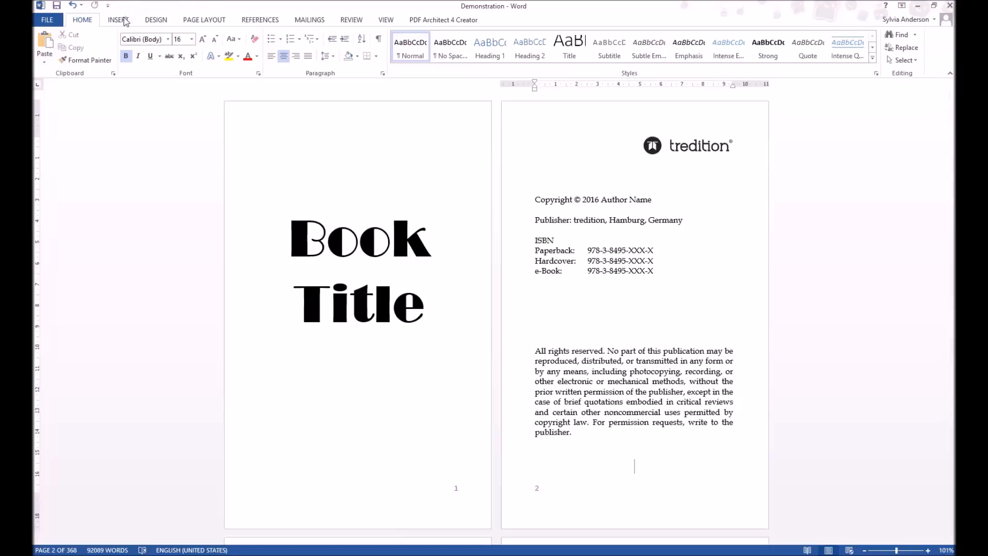
Bring up the Insert shapes gallery to draw a rectangle over page number 1
{"action": "left_click", "coordinate": [118, 19]}
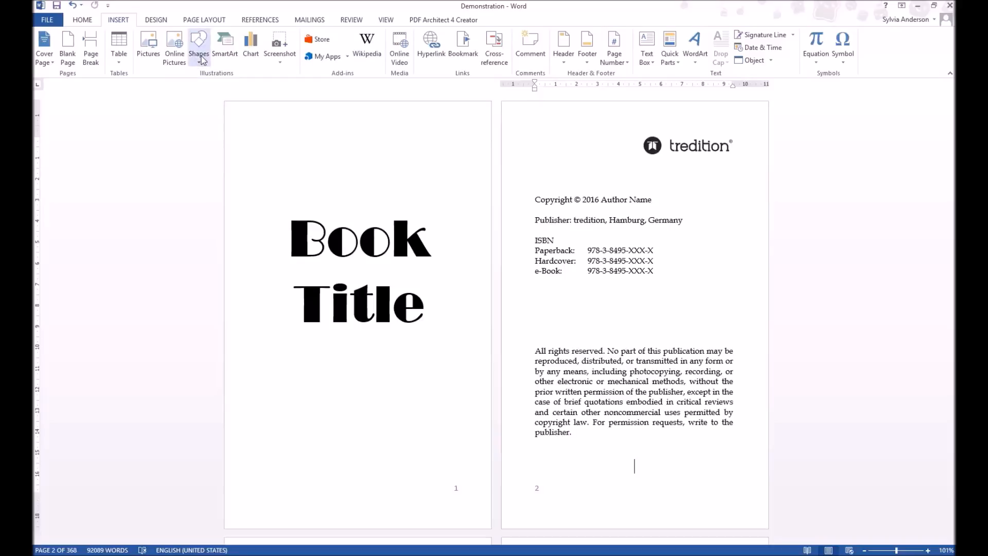
{"action": "left_click", "coordinate": [199, 44]}
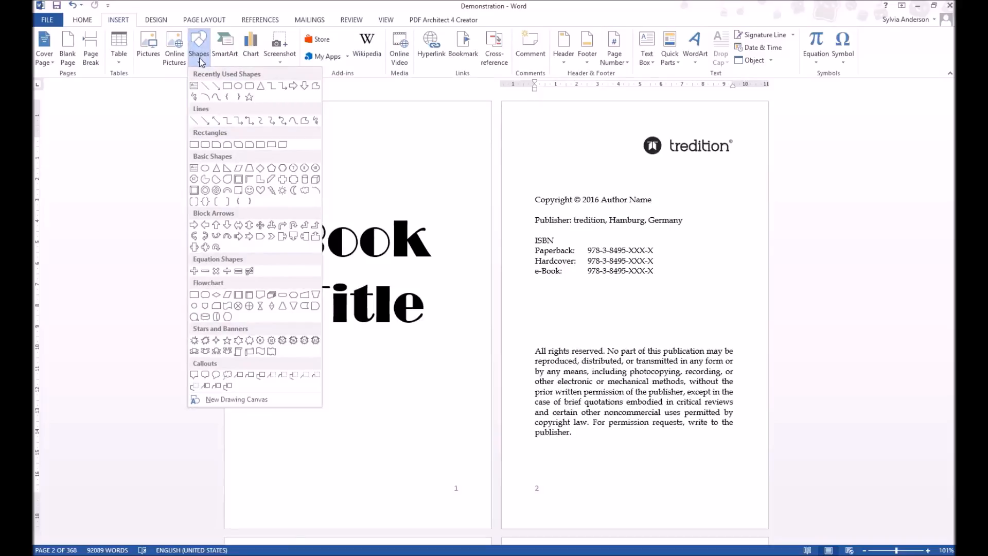
{"action": "mouse_move", "coordinate": [228, 85]}
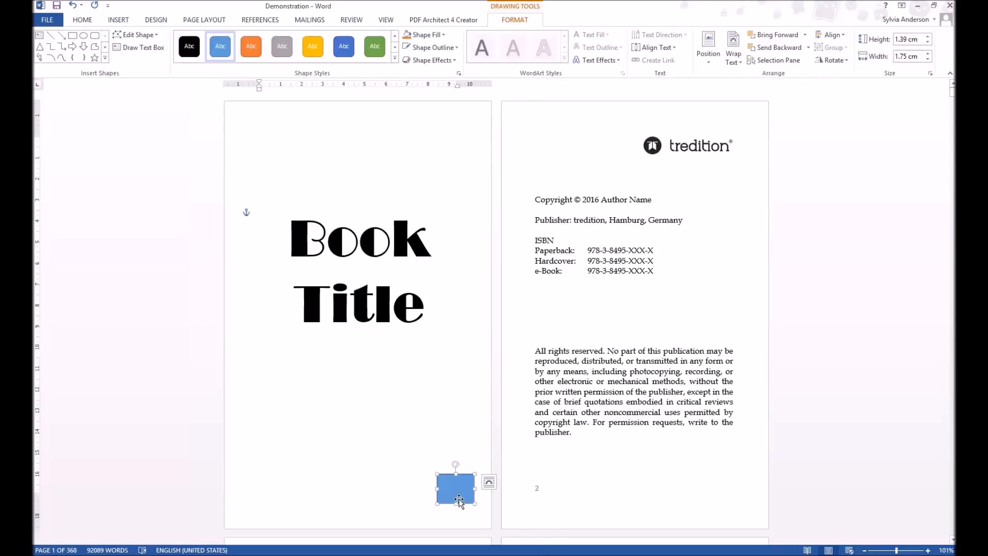
Give the title-page rectangle a white fill and no outline so page number 1 disappears
{"action": "right_click", "coordinate": [455, 488]}
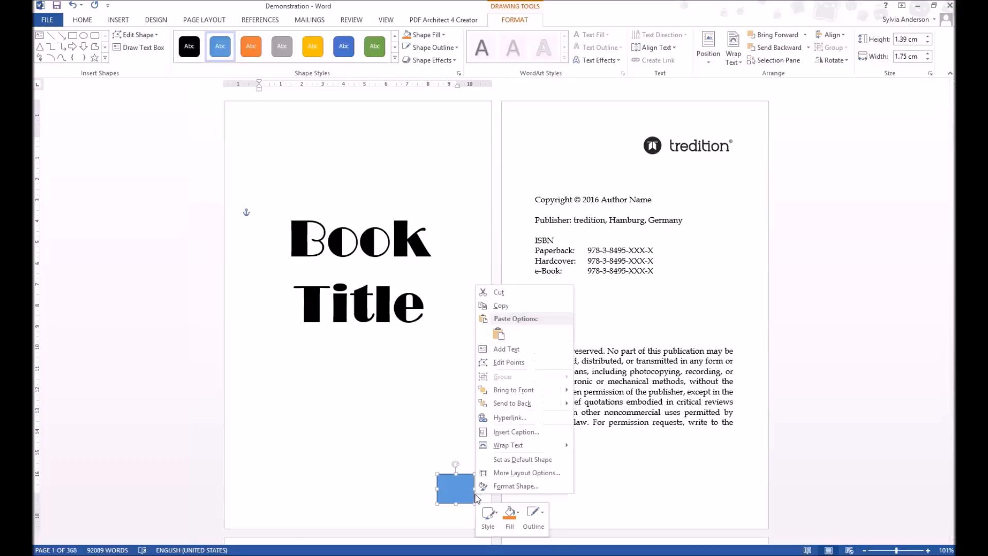
{"action": "left_click", "coordinate": [488, 516]}
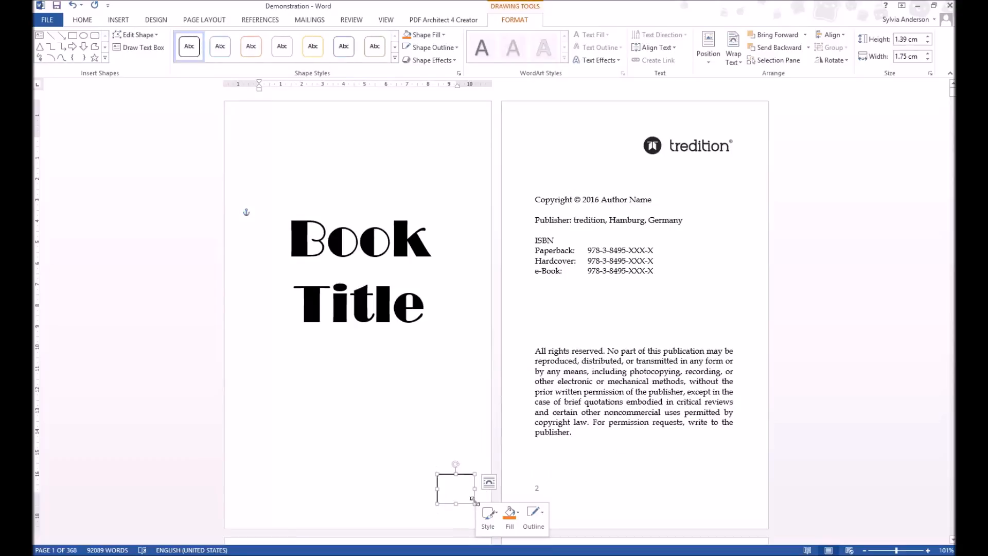
{"action": "mouse_move", "coordinate": [439, 488]}
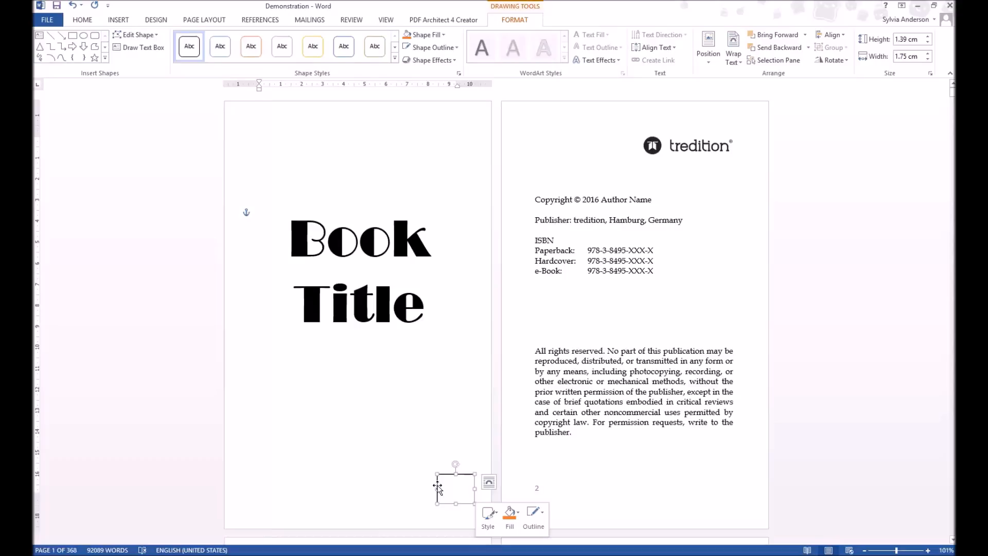
{"action": "left_click", "coordinate": [533, 516]}
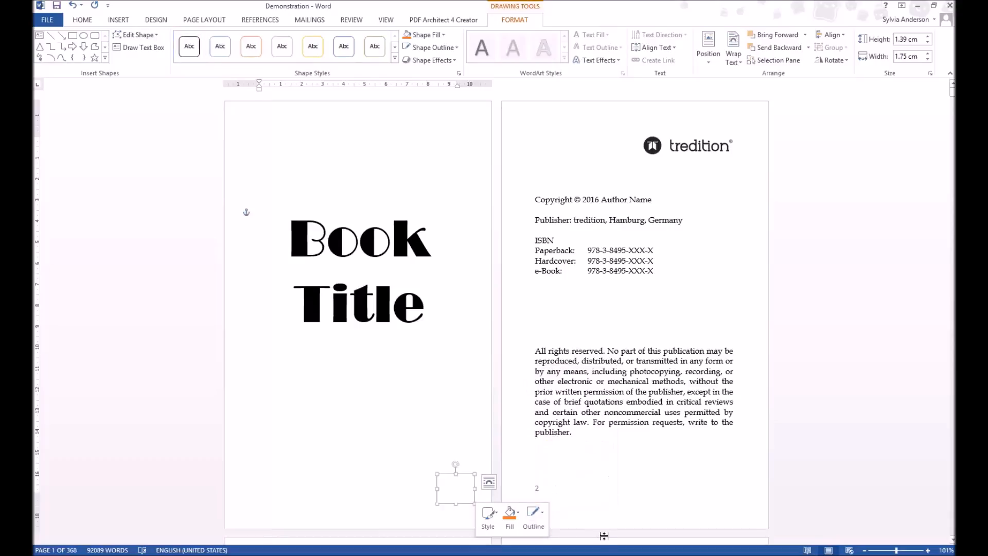
{"action": "mouse_move", "coordinate": [372, 397]}
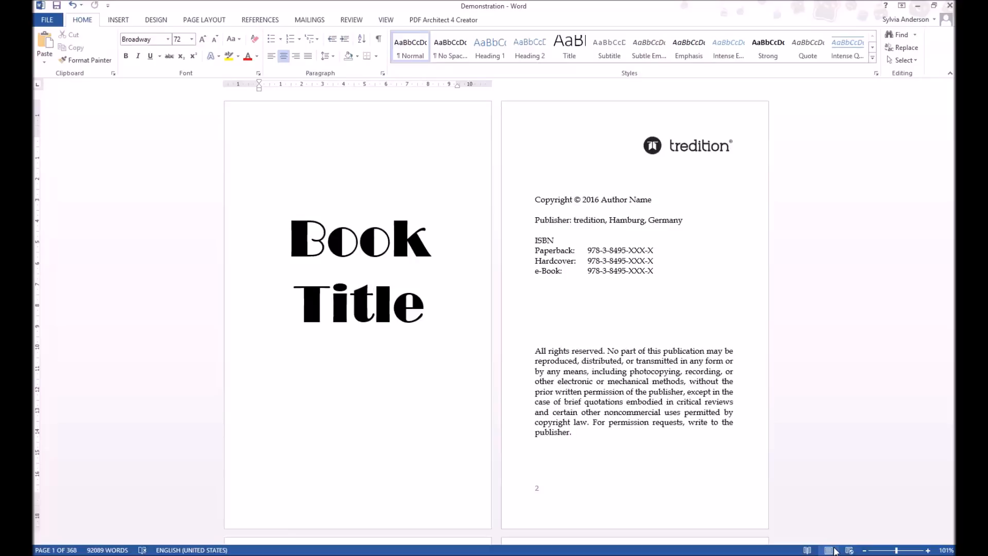
{"action": "left_click", "coordinate": [374, 303]}
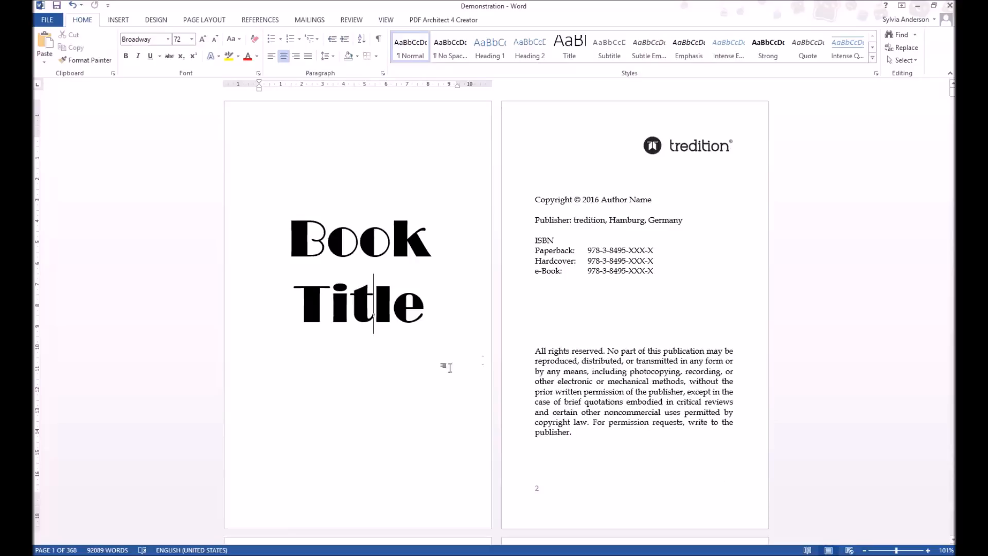
{"action": "mouse_move", "coordinate": [446, 457]}
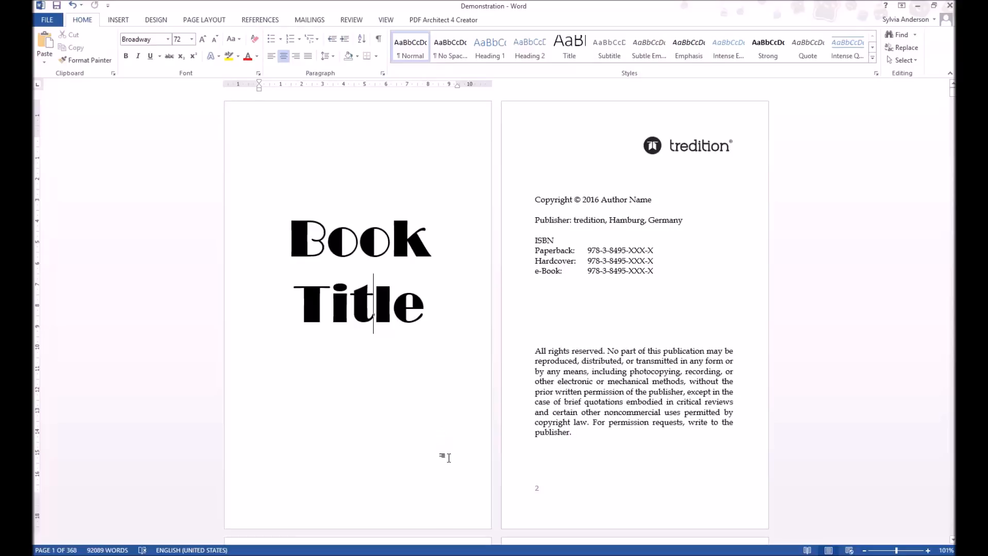
{"action": "mouse_move", "coordinate": [446, 490]}
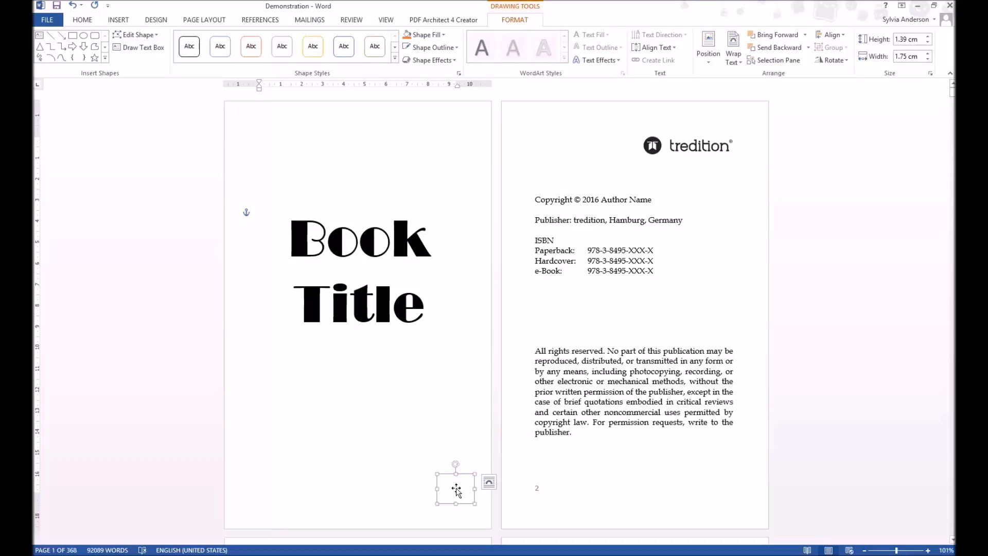
Copy the white cover rectangle and scroll down to pages 2 and 3 to hide their numbers
{"action": "right_click", "coordinate": [455, 488]}
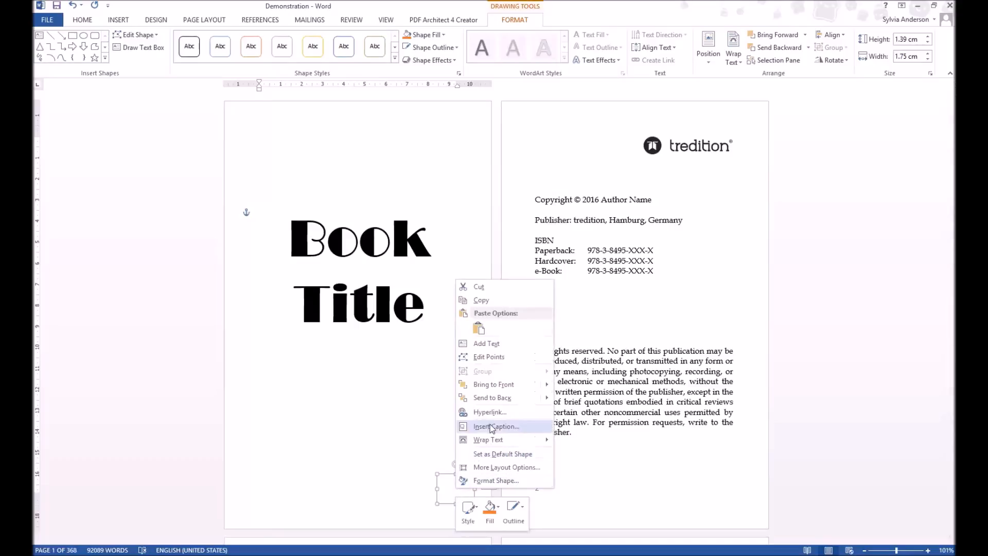
{"action": "mouse_move", "coordinate": [492, 300]}
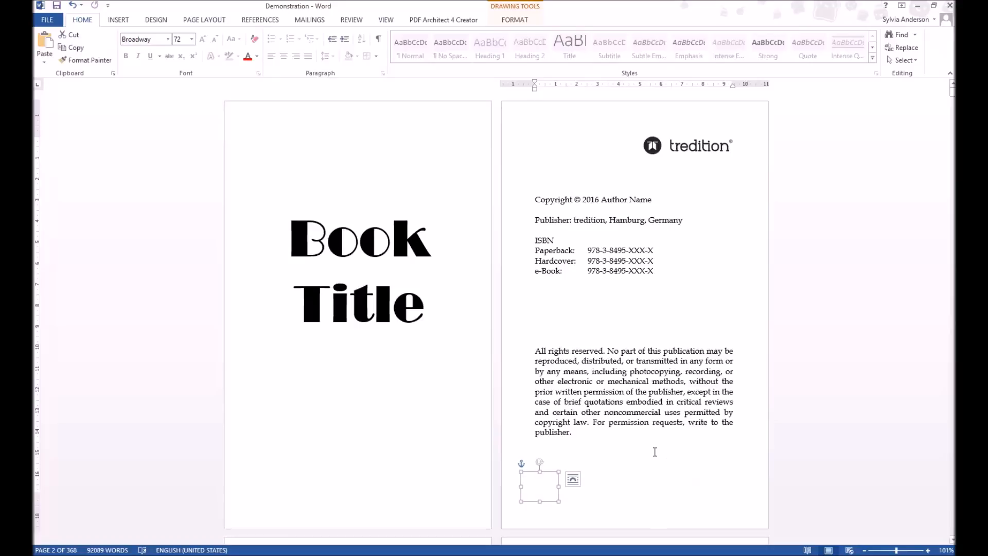
{"action": "scroll", "scroll_direction": "down", "scroll_amount": 3}
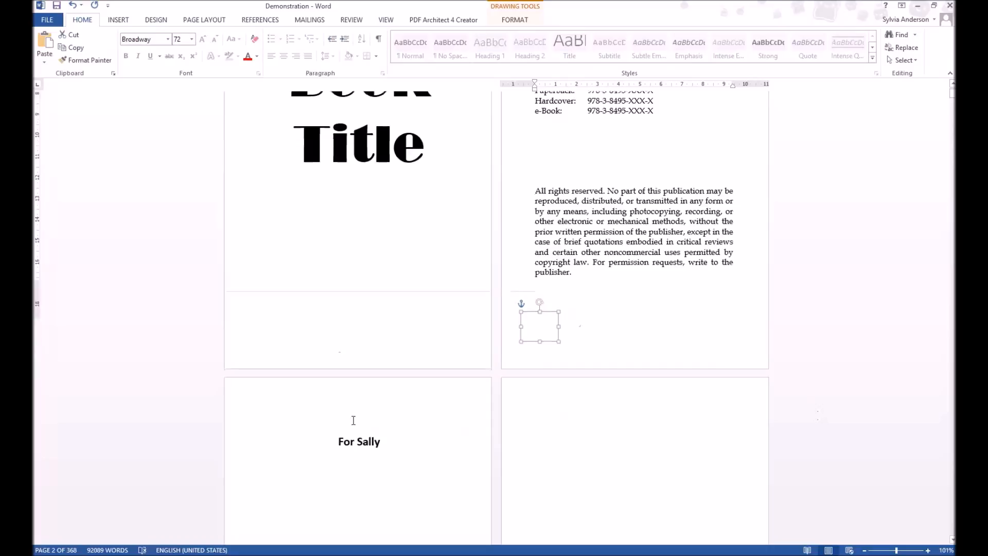
{"action": "scroll", "scroll_direction": "down", "scroll_amount": 3}
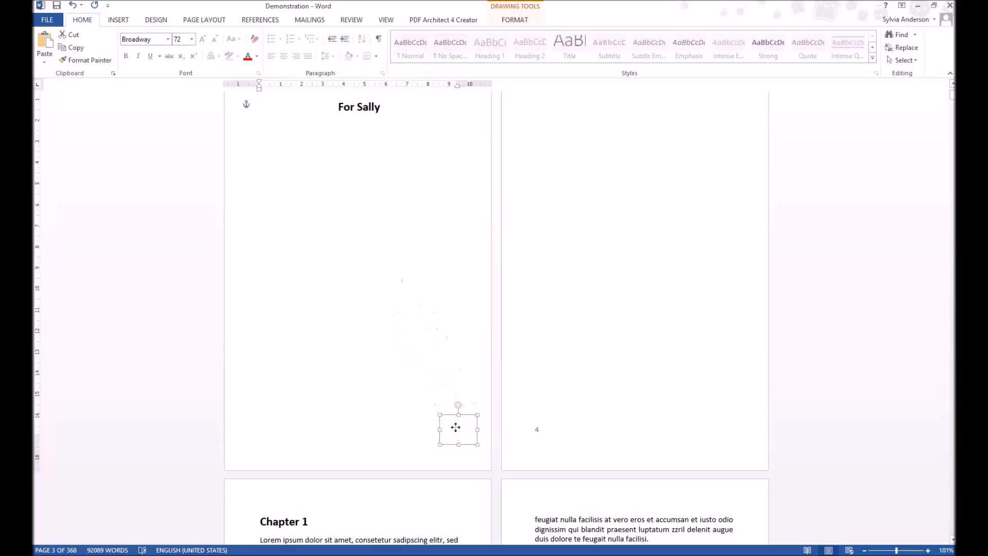
{"action": "mouse_move", "coordinate": [864, 502]}
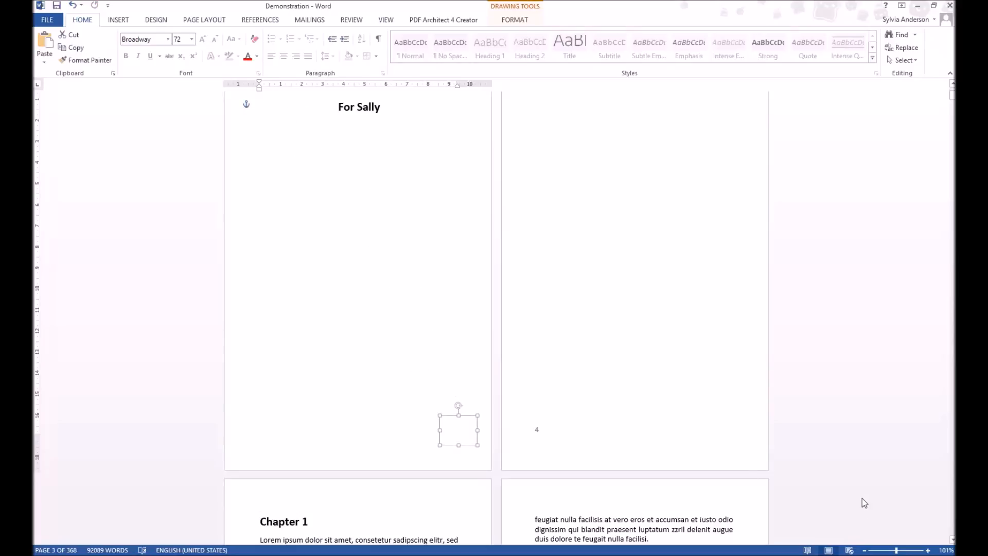
{"action": "mouse_move", "coordinate": [646, 285]}
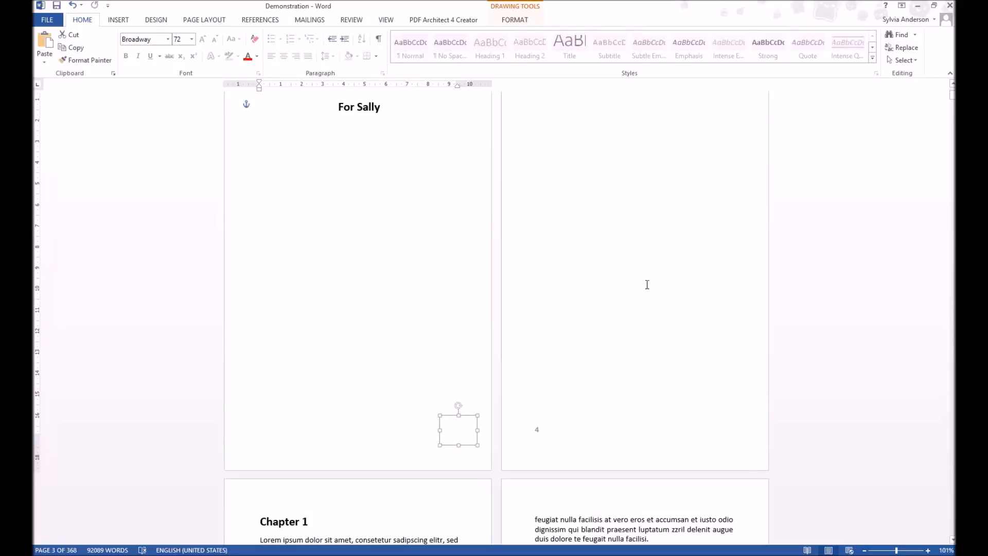
Insert an empty text box on page 4 with its placeholder text cleared
{"action": "left_click", "coordinate": [641, 110]}
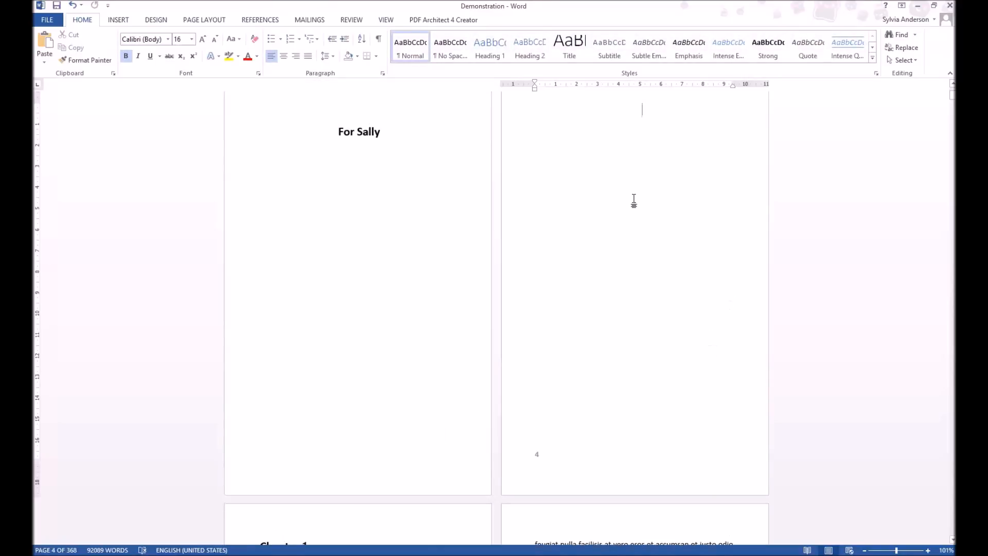
{"action": "left_click", "coordinate": [118, 19]}
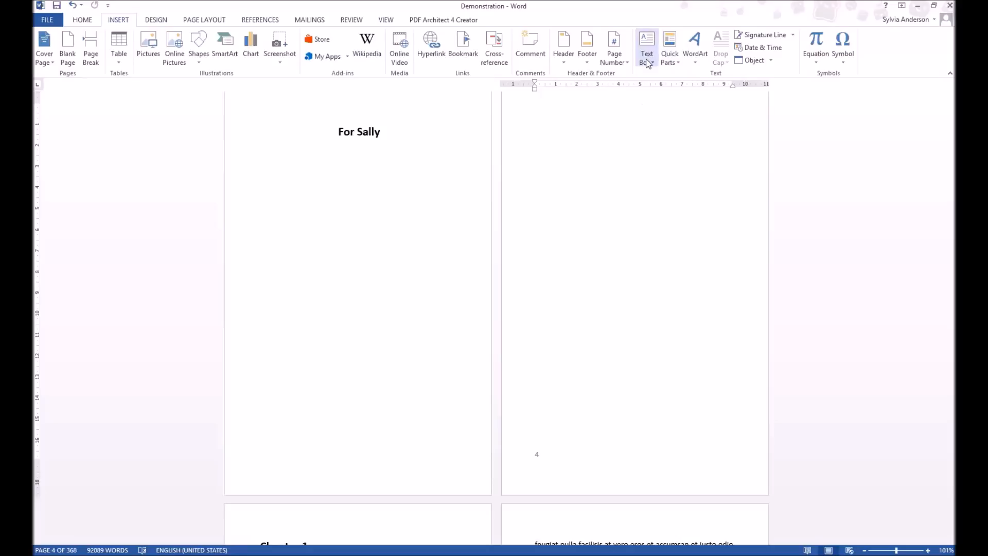
{"action": "left_click", "coordinate": [646, 44]}
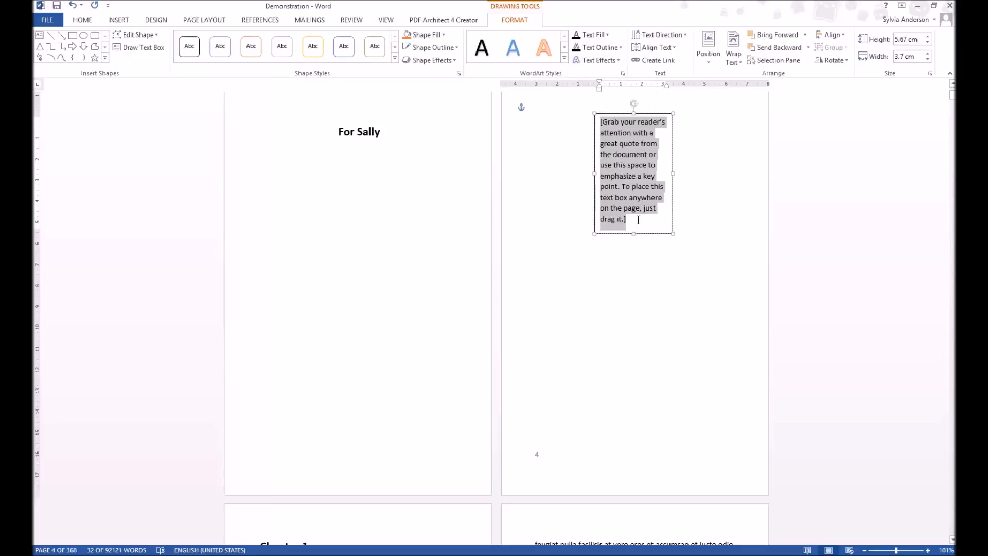
{"action": "key", "text": "Delete"}
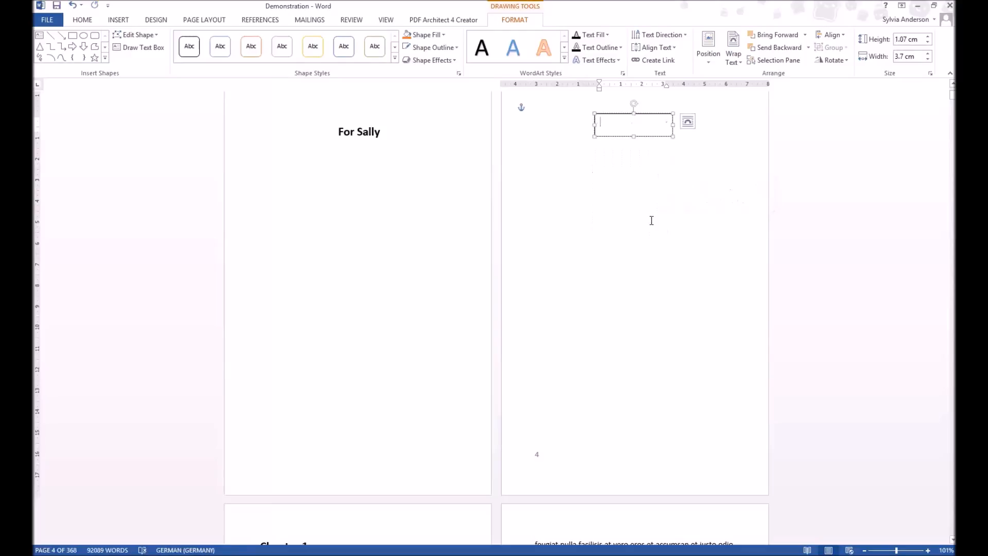
Remove the outline from the blank text box so it becomes an invisible cover shape
{"action": "right_click", "coordinate": [633, 125]}
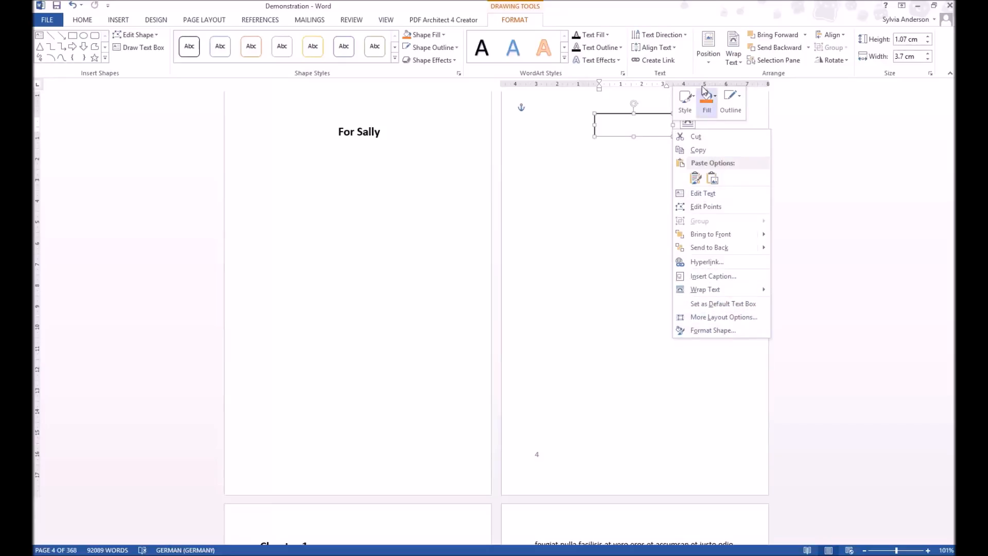
{"action": "left_click", "coordinate": [698, 136]}
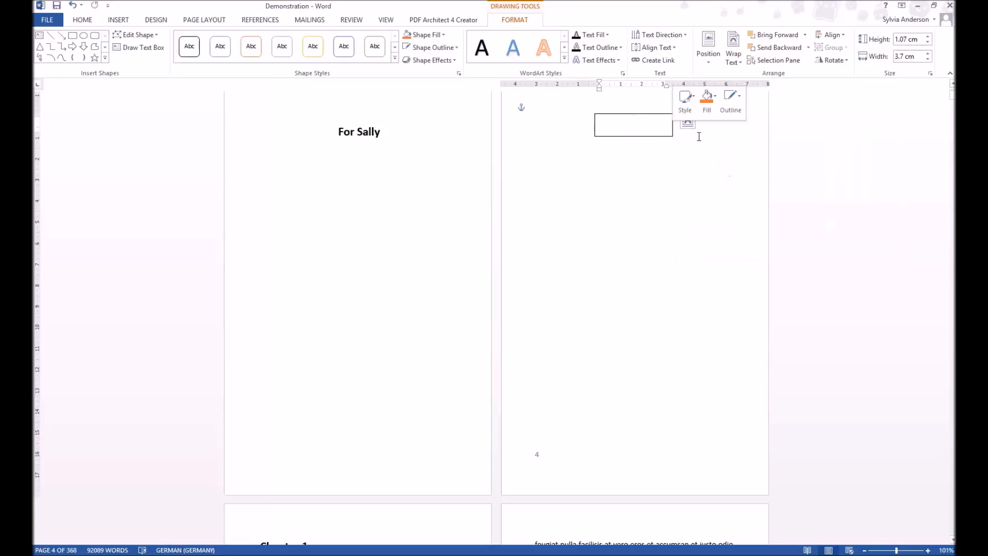
{"action": "left_click", "coordinate": [731, 101]}
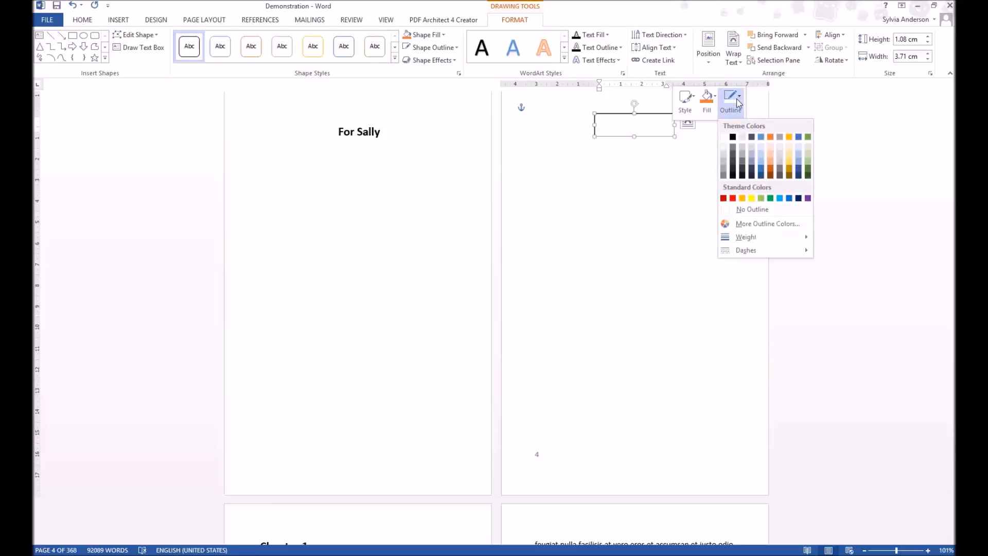
{"action": "left_click", "coordinate": [751, 209]}
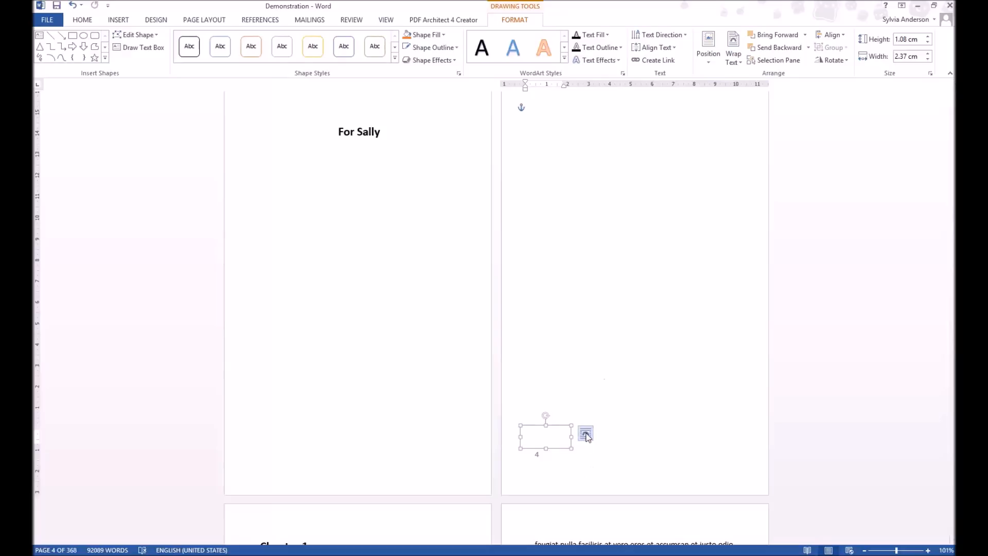
Set the page 4 shape to float in front of text so it can sit over the page number
{"action": "left_click", "coordinate": [585, 433]}
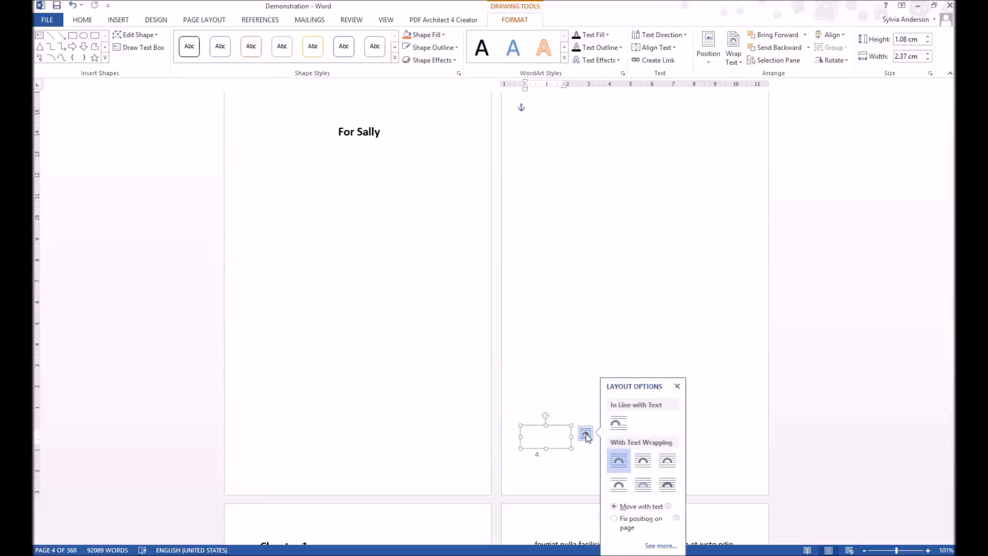
{"action": "mouse_move", "coordinate": [667, 483]}
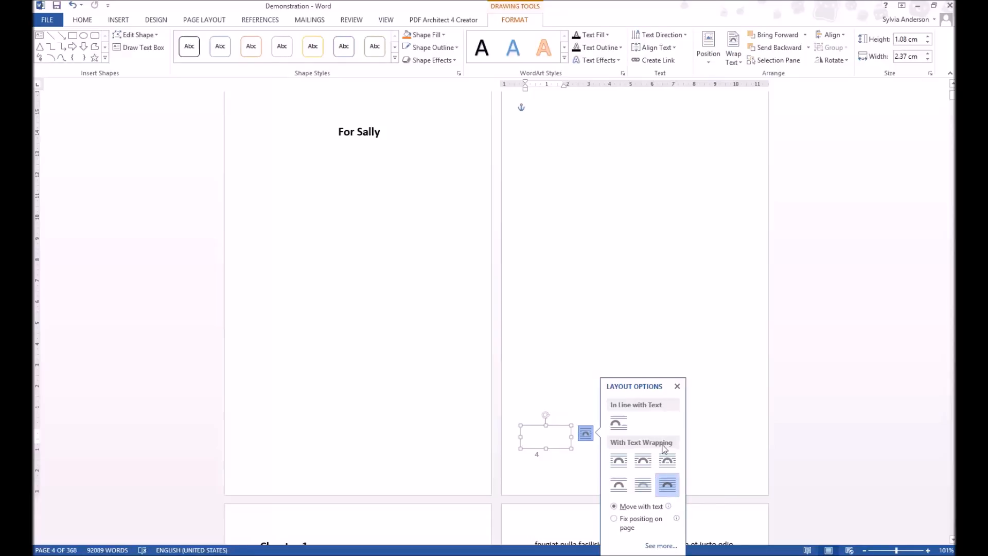
{"action": "mouse_move", "coordinate": [561, 430]}
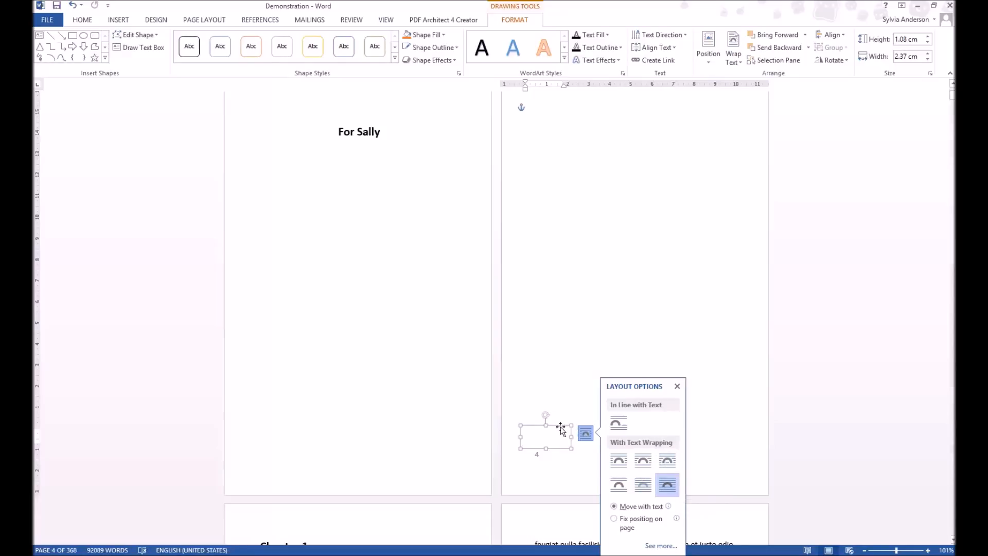
{"action": "left_click", "coordinate": [677, 386]}
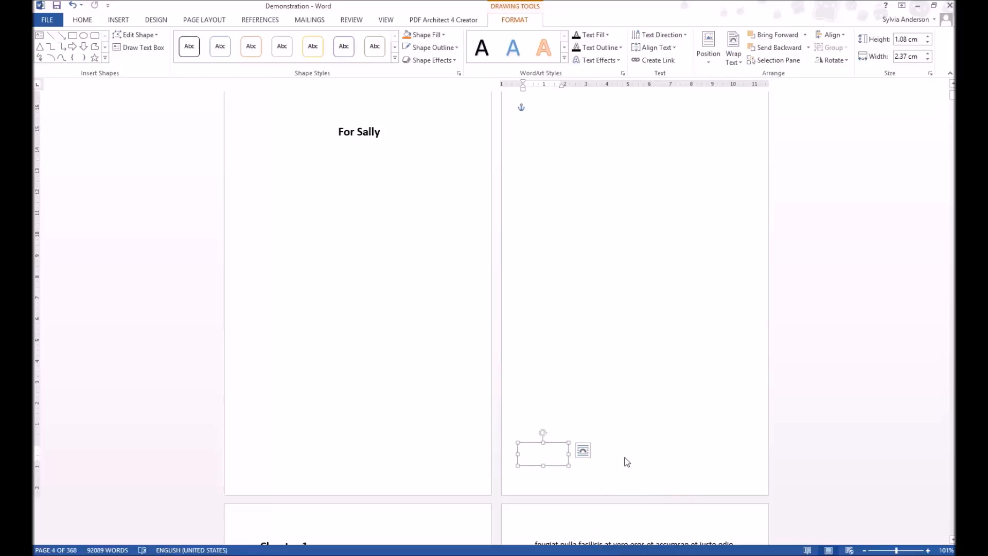
{"action": "mouse_move", "coordinate": [807, 126]}
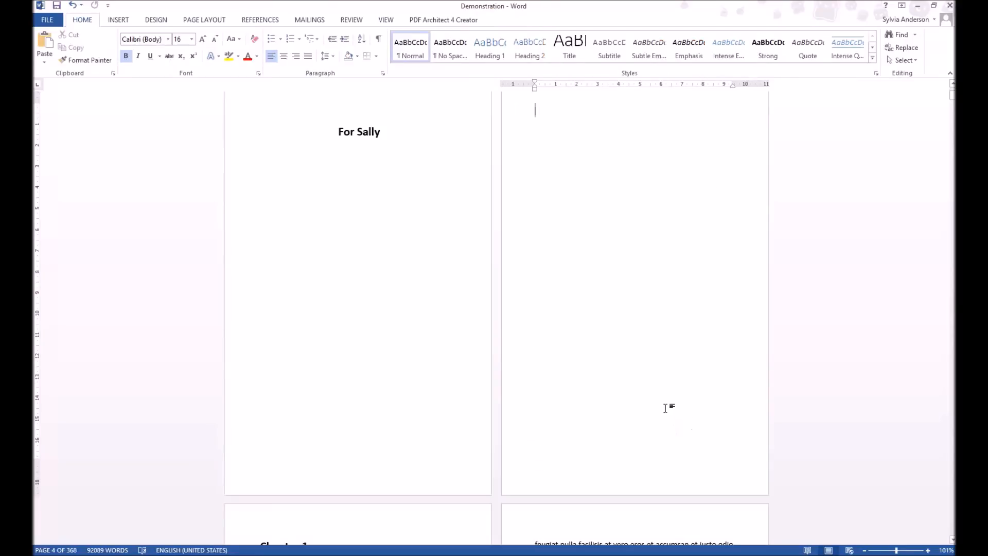
{"action": "scroll", "scroll_direction": "up", "scroll_amount": 3}
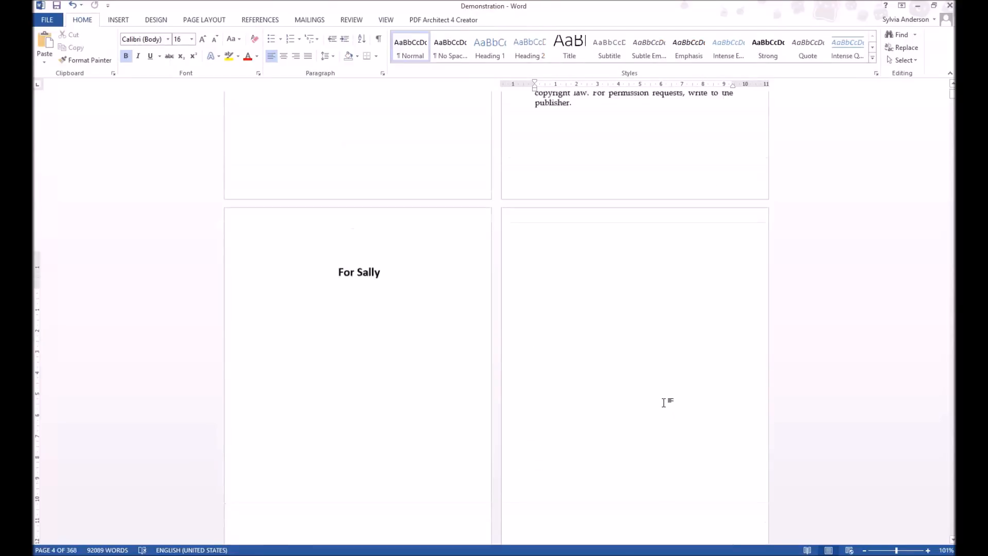
{"action": "scroll", "scroll_direction": "up", "scroll_amount": 3}
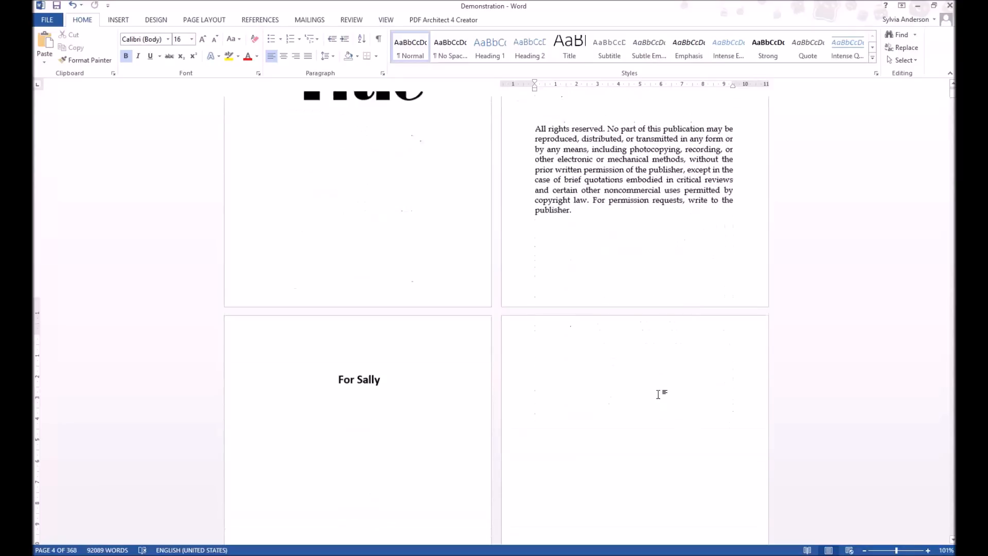
{"action": "scroll", "scroll_direction": "down", "scroll_amount": 3}
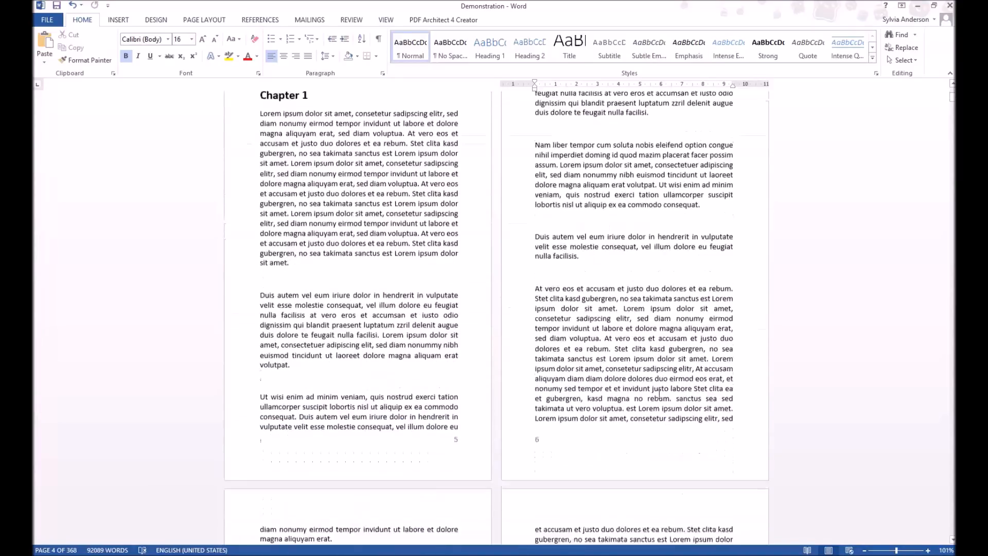
{"action": "scroll", "scroll_direction": "down", "scroll_amount": 3}
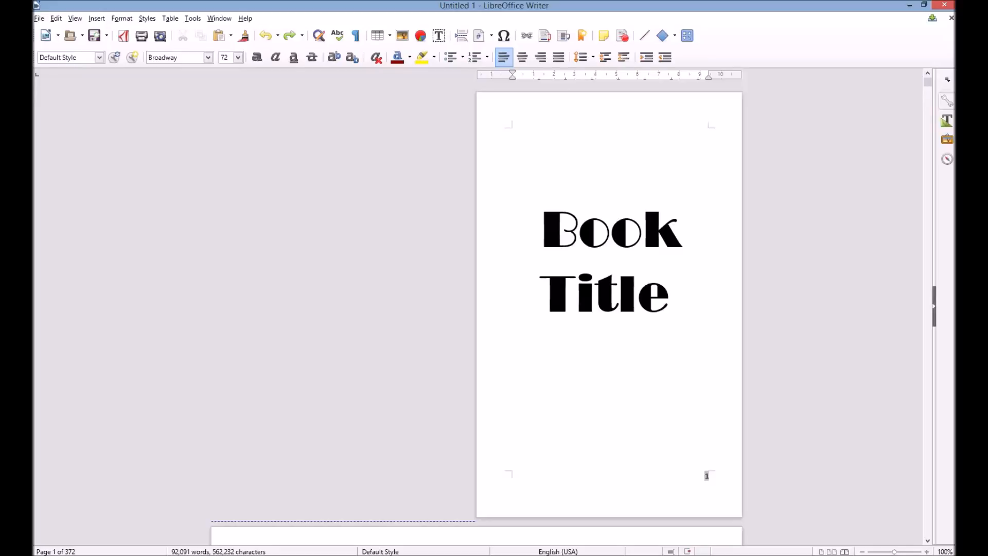
{"action": "mouse_move", "coordinate": [688, 445]}
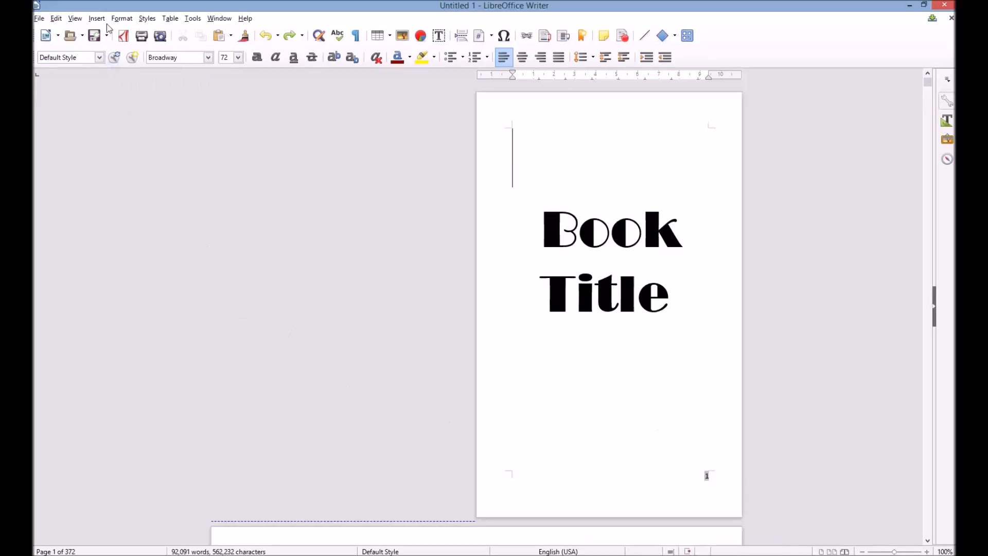
Draw a basic rectangle on the Writer title page below the Book Title heading
{"action": "left_click", "coordinate": [97, 18]}
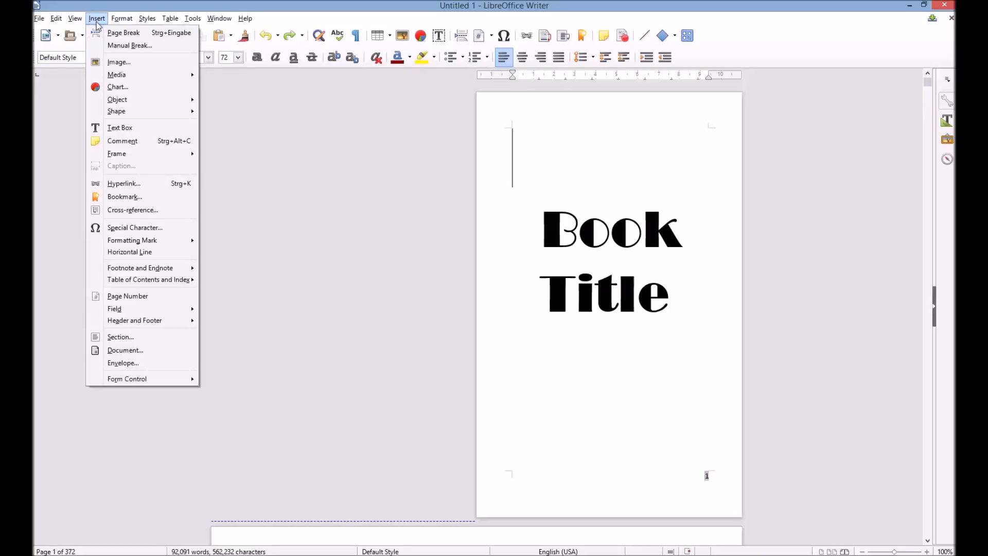
{"action": "mouse_move", "coordinate": [116, 111]}
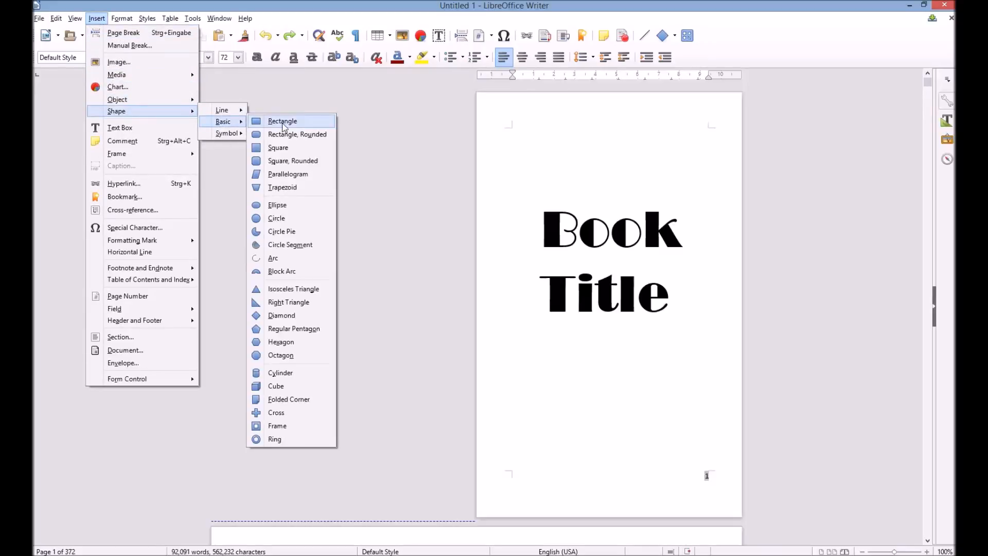
{"action": "left_click", "coordinate": [282, 121]}
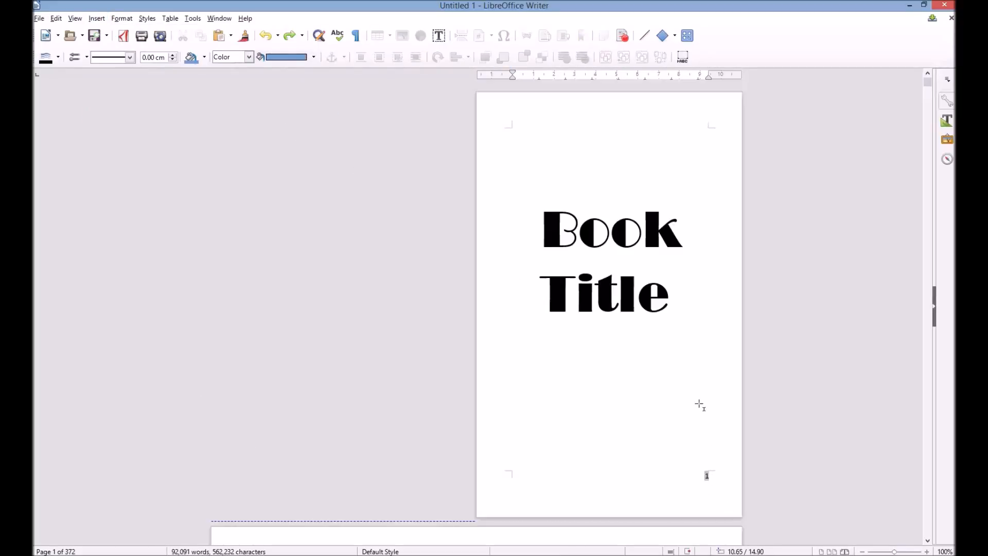
{"action": "mouse_move", "coordinate": [709, 485]}
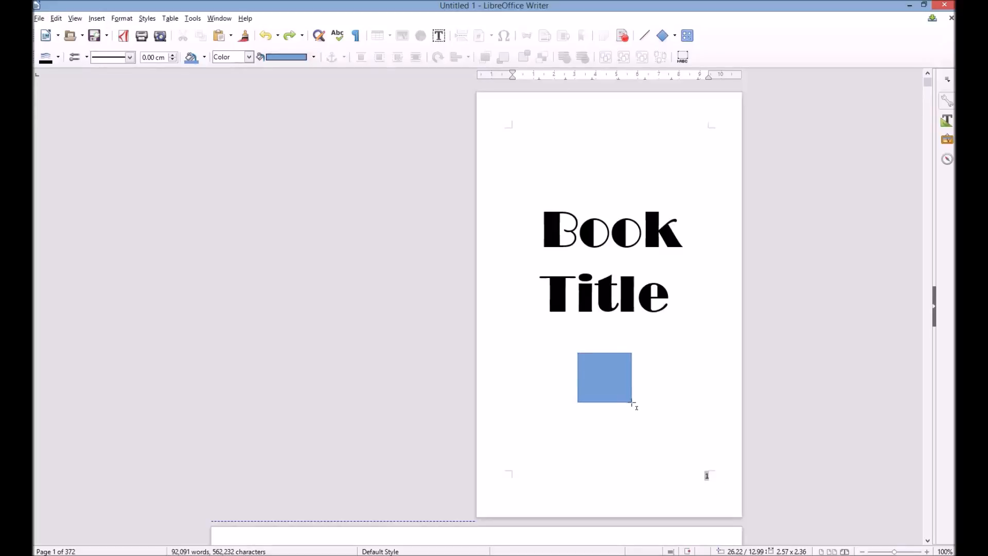
{"action": "left_click", "coordinate": [604, 376]}
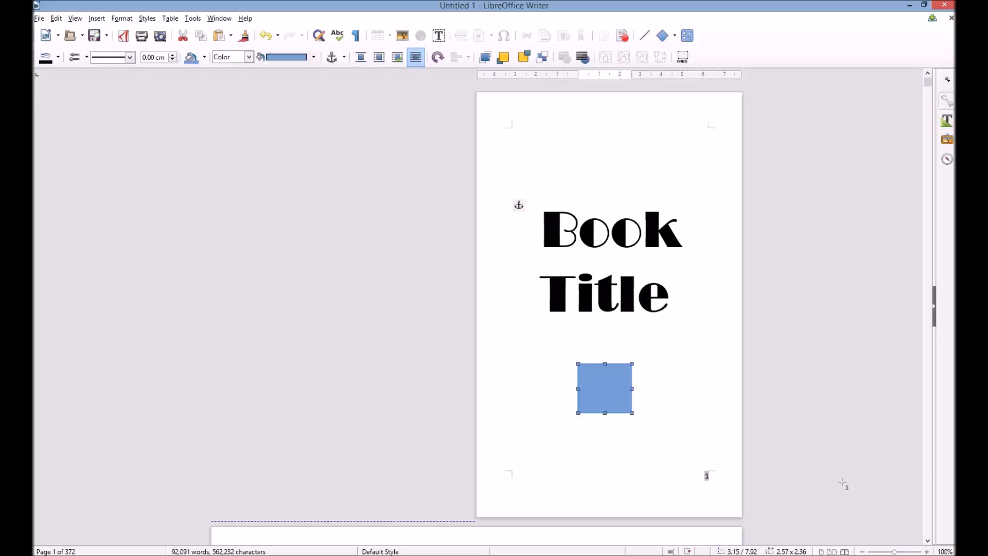
{"action": "mouse_move", "coordinate": [389, 167]}
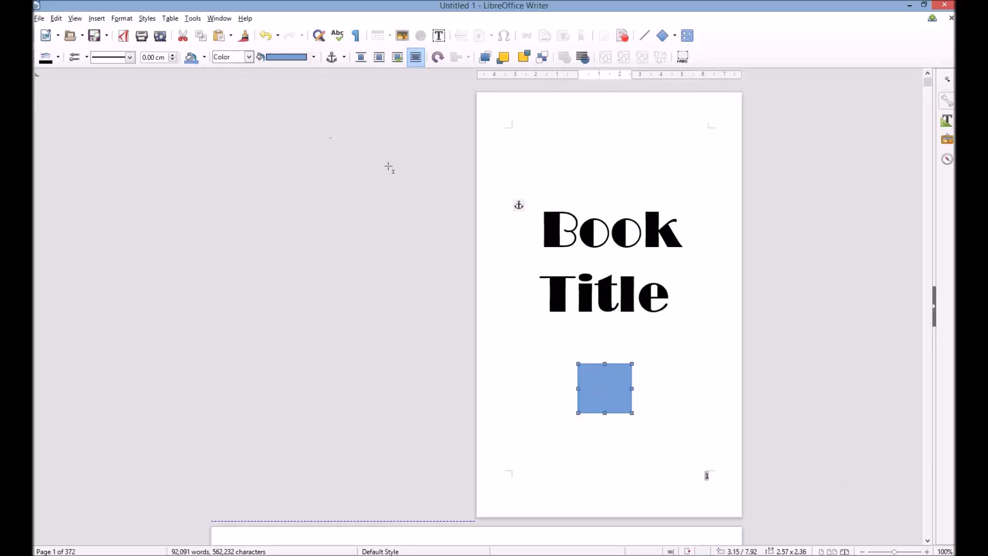
{"action": "mouse_move", "coordinate": [287, 58]}
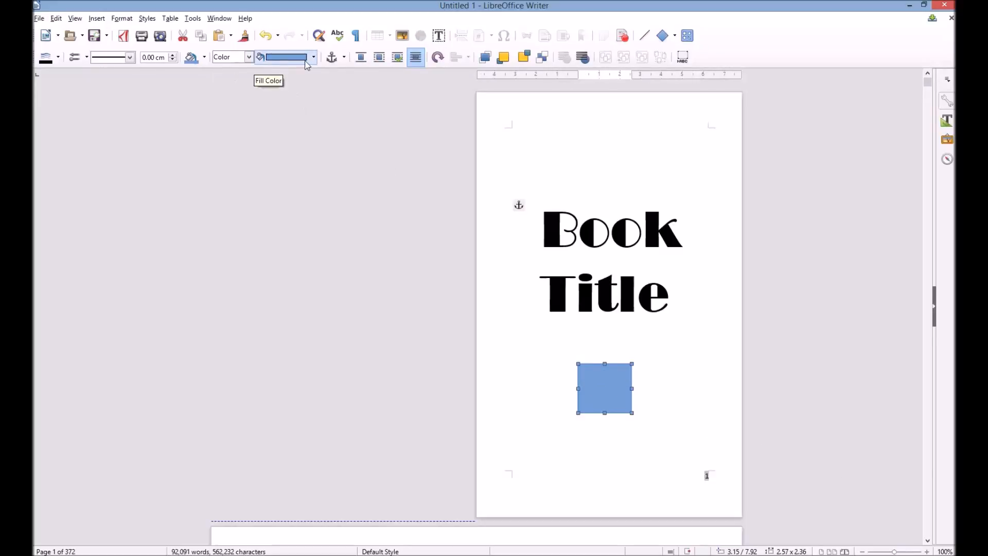
Restyle the blue rectangle with a white fill and line style none, making it invisible
{"action": "left_click", "coordinate": [313, 57]}
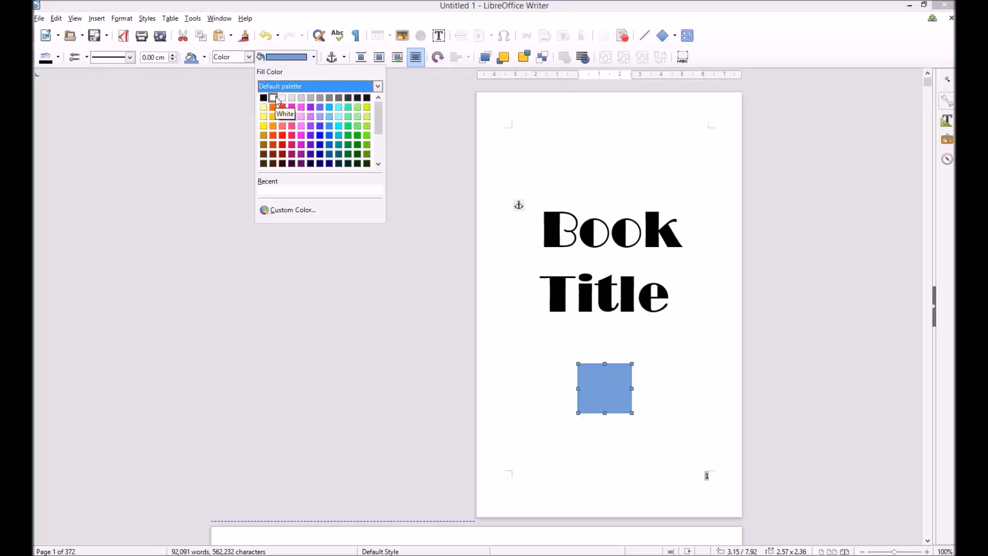
{"action": "left_click", "coordinate": [274, 98]}
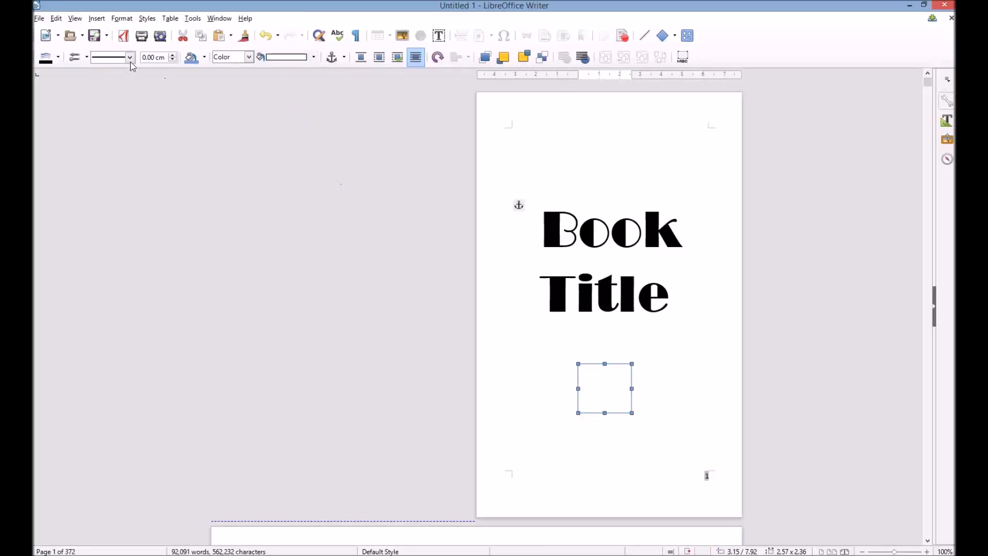
{"action": "left_click", "coordinate": [129, 58]}
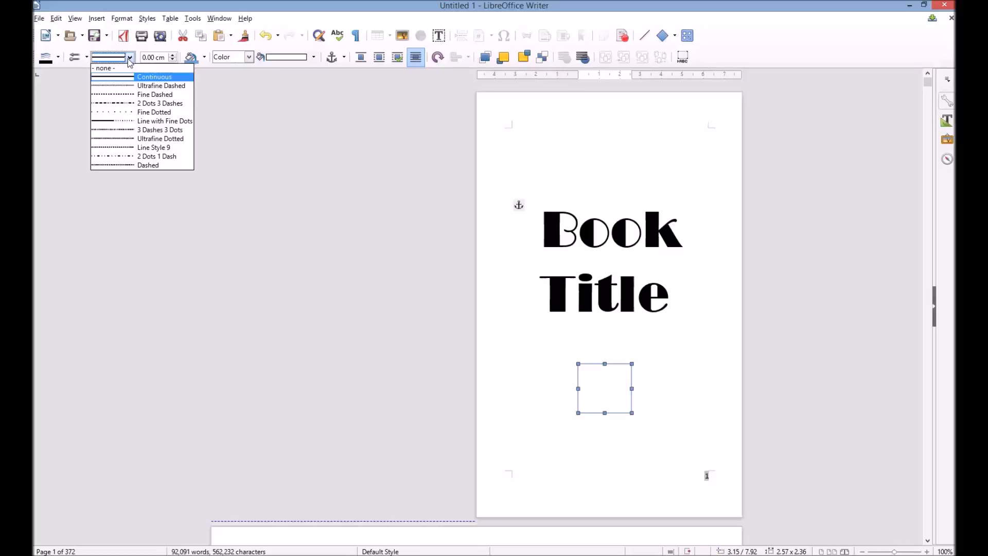
{"action": "mouse_move", "coordinate": [104, 68]}
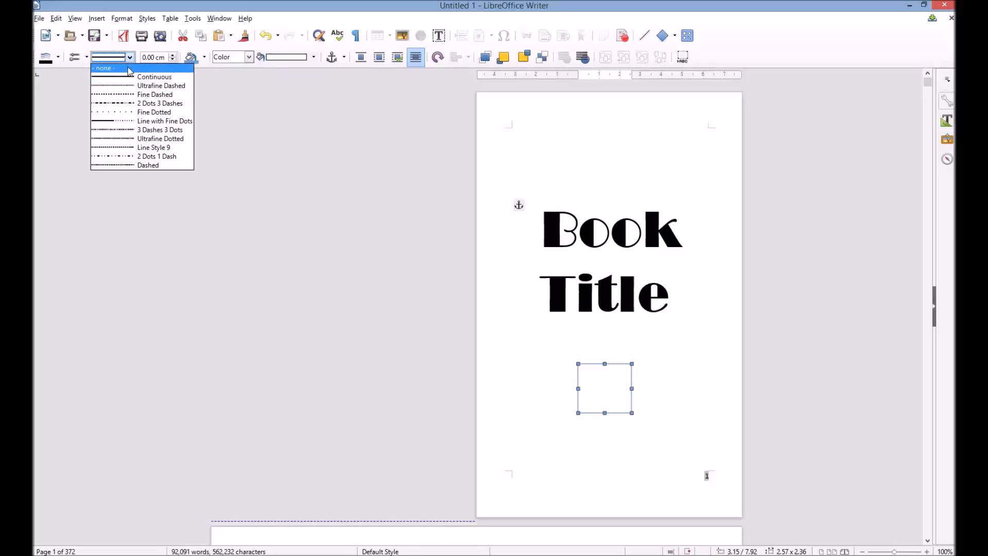
{"action": "left_click", "coordinate": [104, 68]}
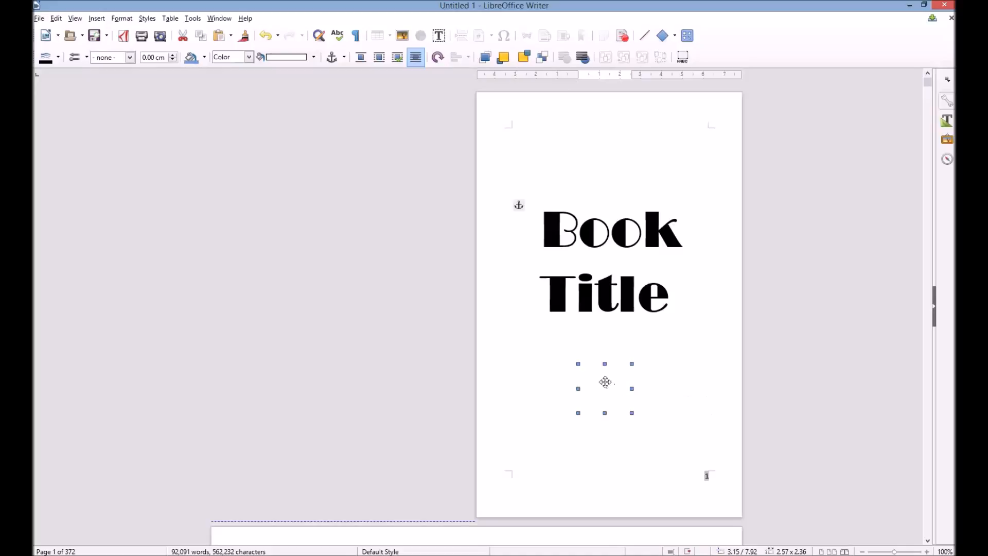
Position white rectangles over page number 1 on the title page and page number 2
{"action": "right_click", "coordinate": [604, 381]}
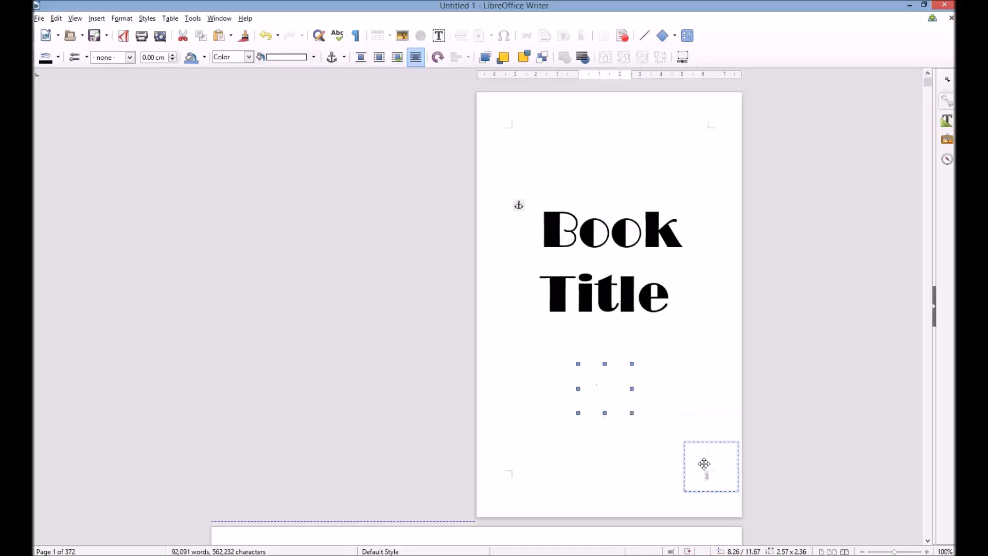
{"action": "scroll", "scroll_direction": "down", "scroll_amount": 3}
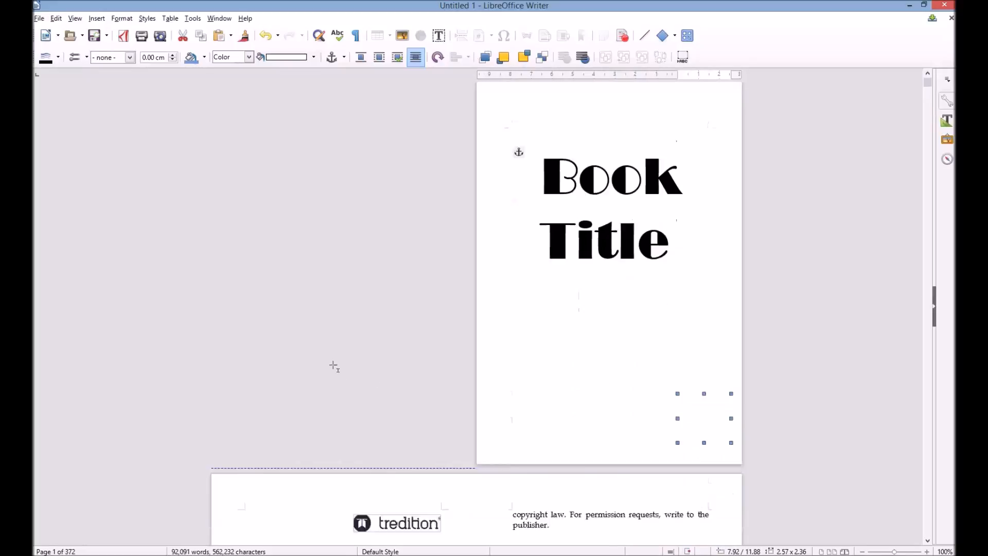
{"action": "scroll", "scroll_direction": "down", "scroll_amount": 3}
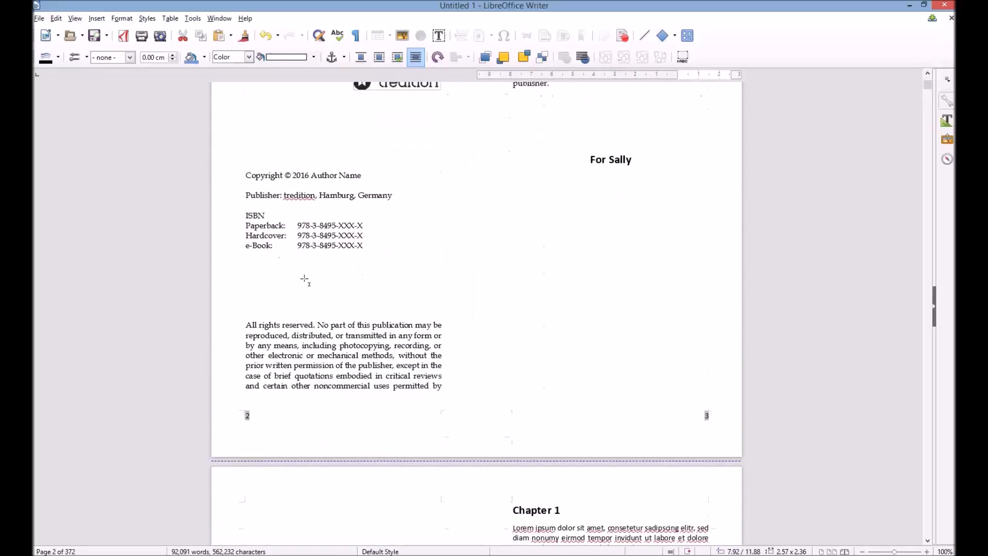
{"action": "right_click", "coordinate": [304, 279]}
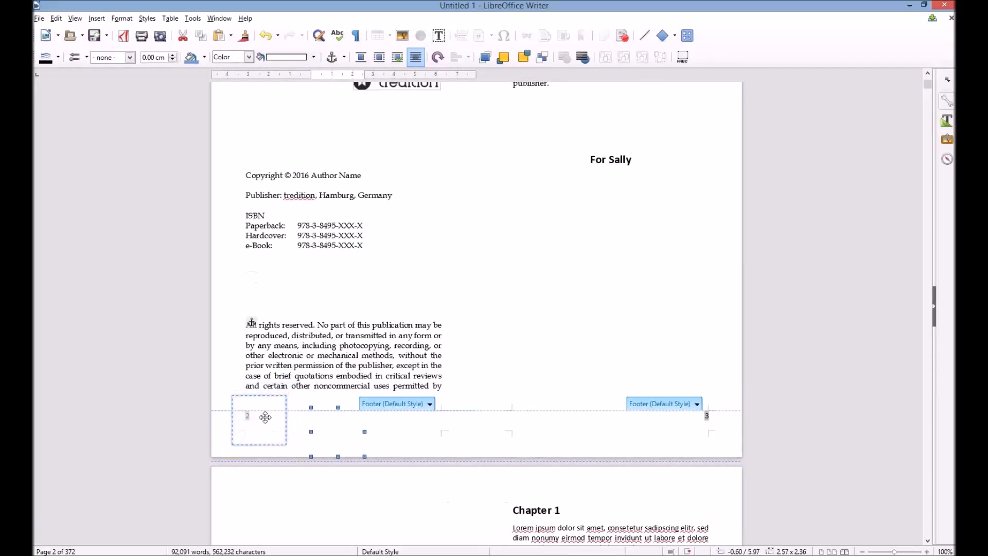
{"action": "left_click", "coordinate": [639, 295]}
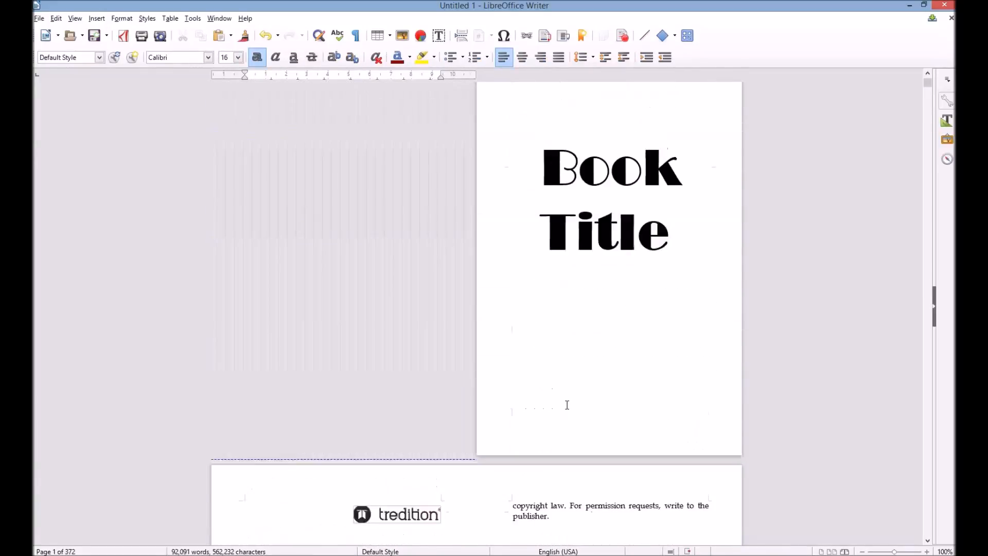
{"action": "scroll", "scroll_direction": "up", "scroll_amount": 3}
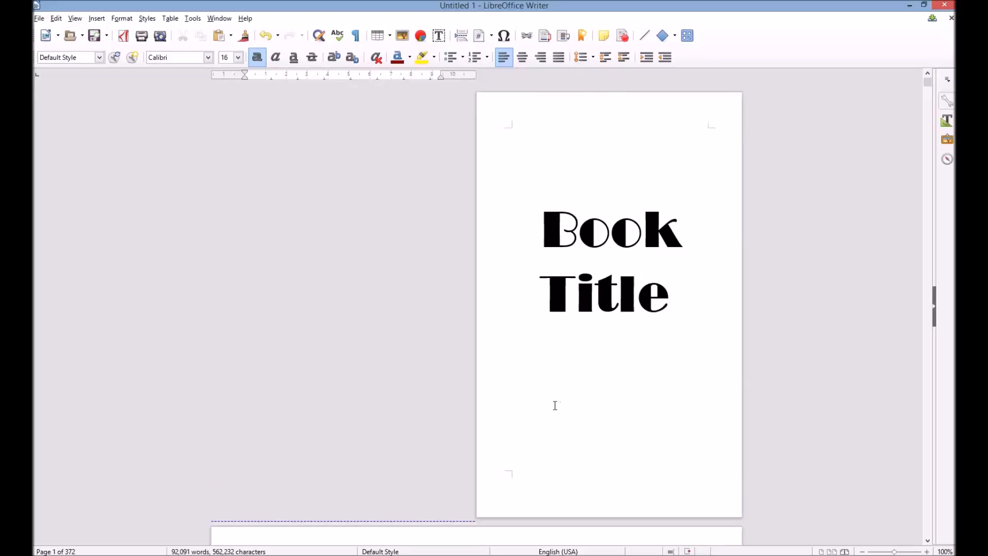